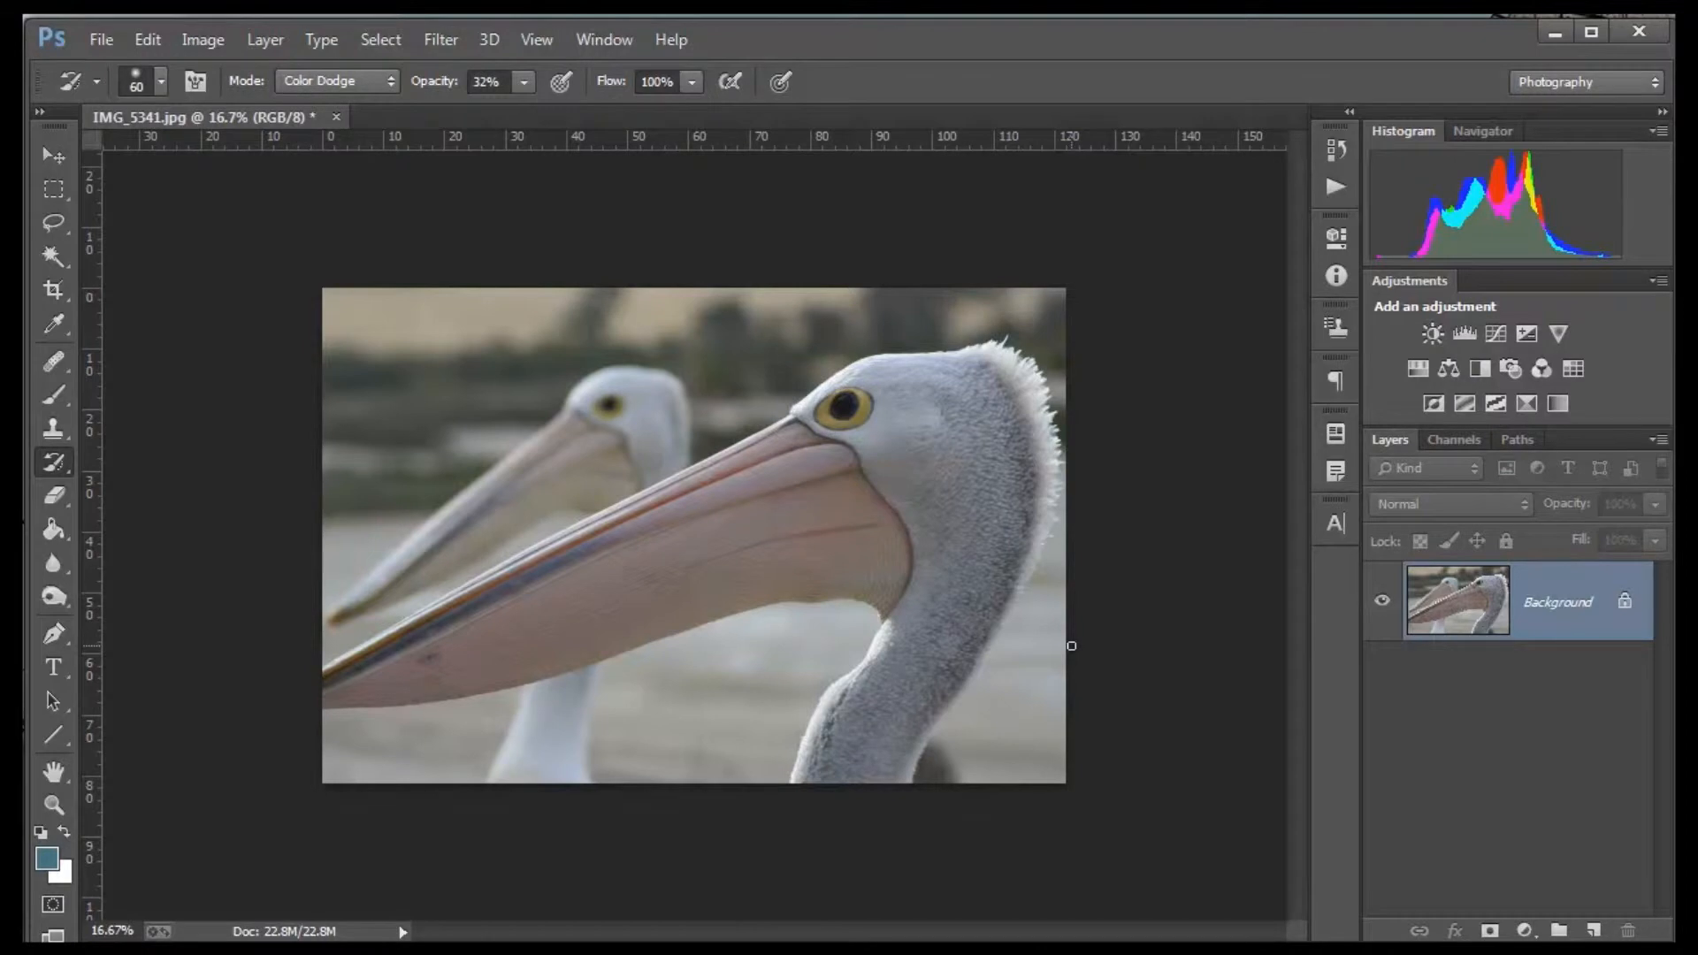
mouse_move(1116, 647)
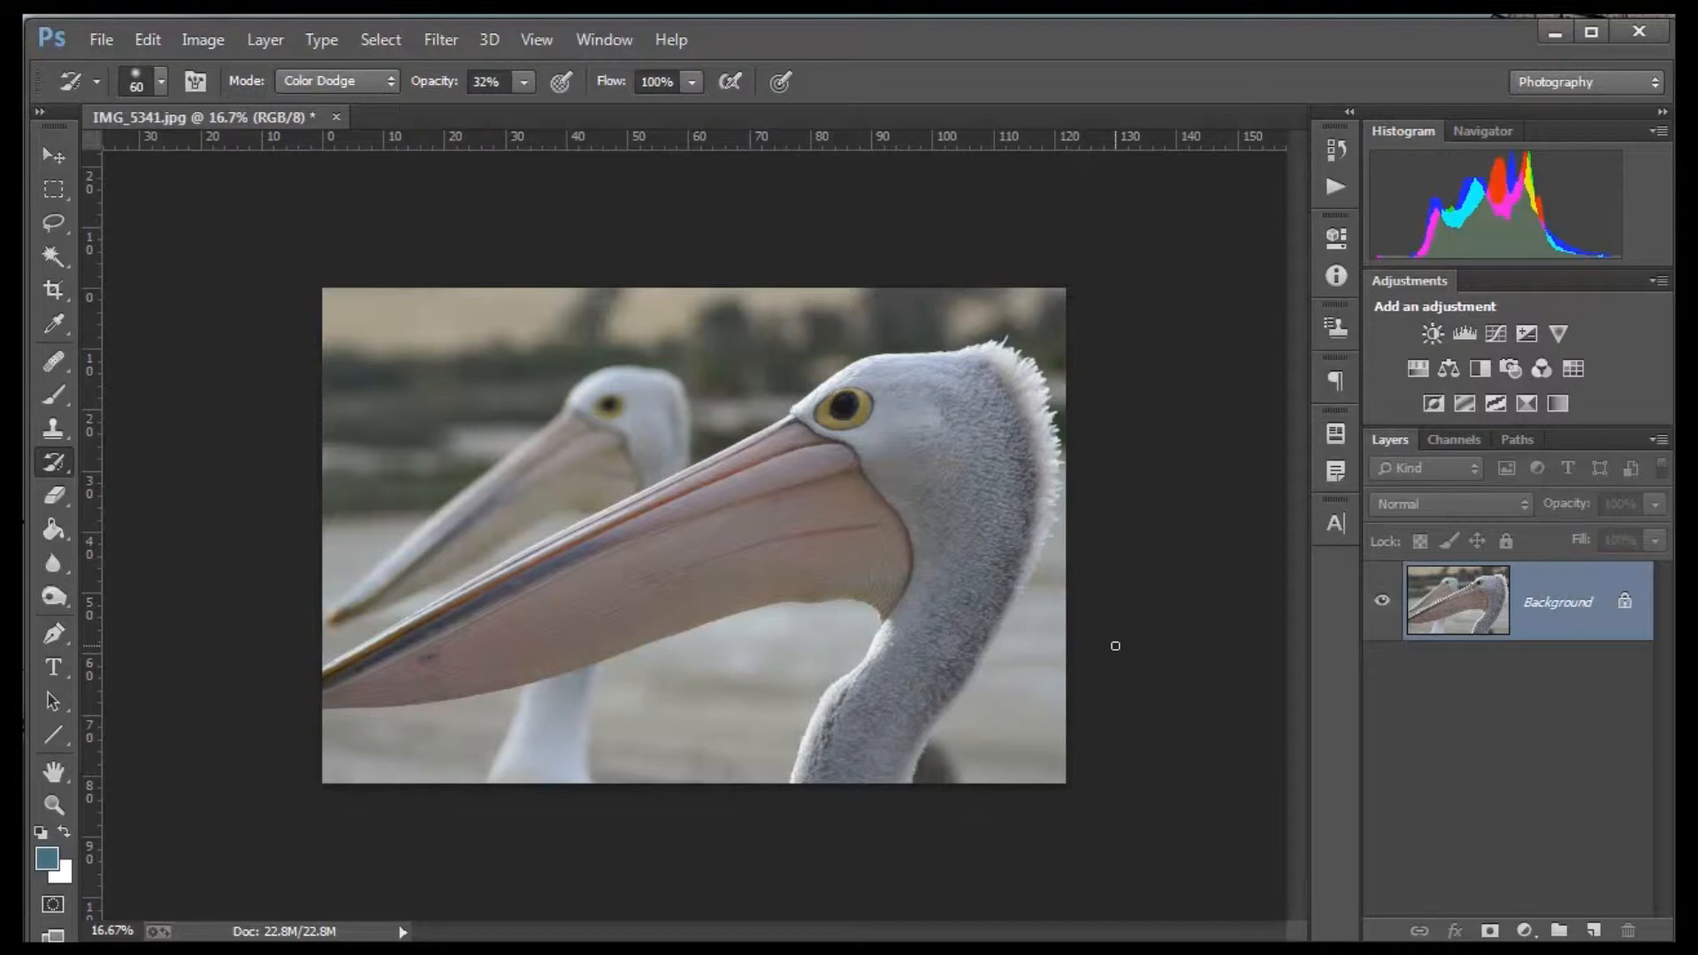
mouse_move(627, 605)
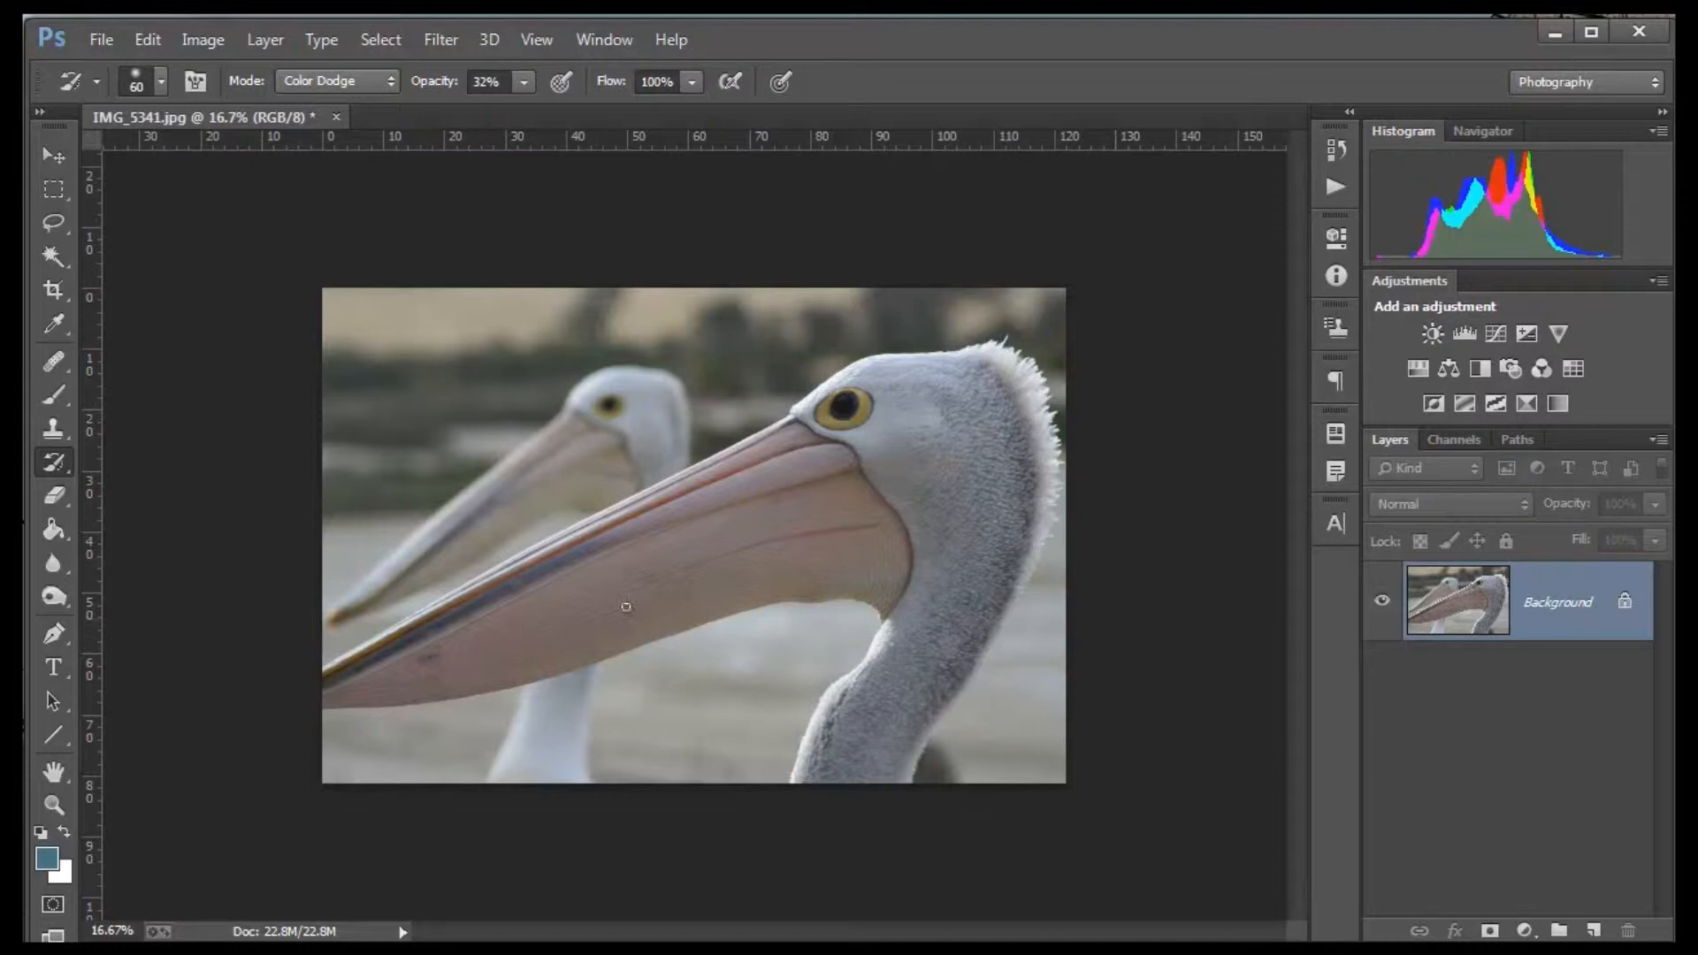
mouse_move(990, 513)
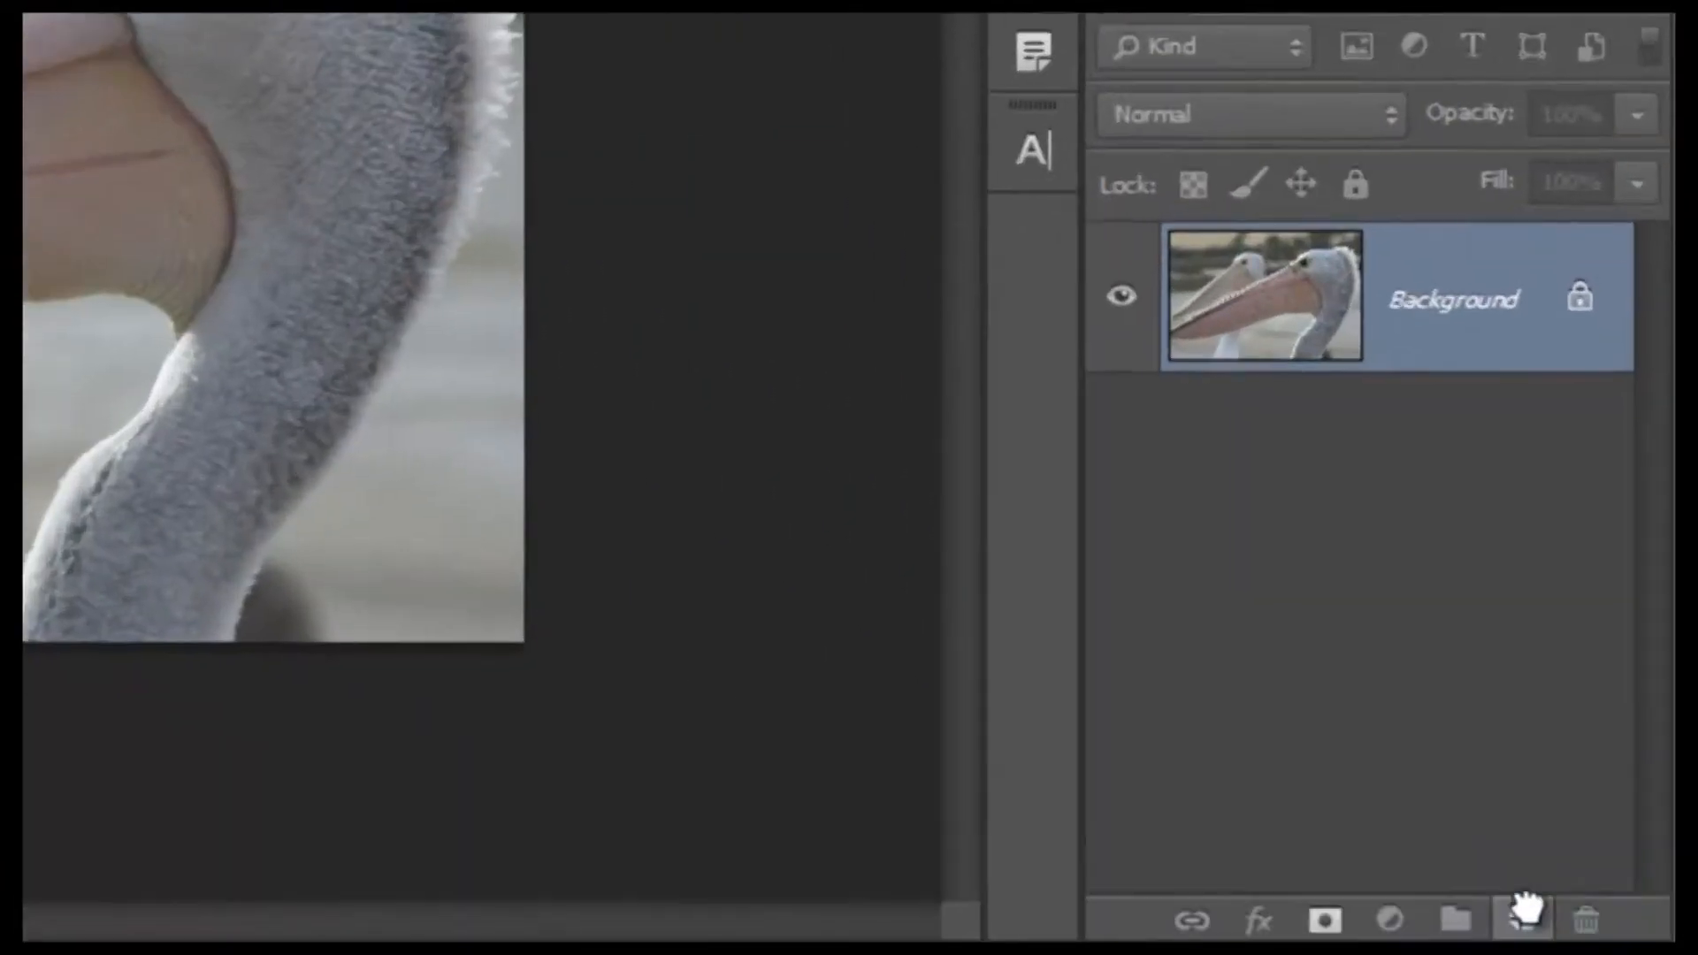
- Create a Background copy layer above Background, leaving its blend mode at Normal
left_click(1523, 919)
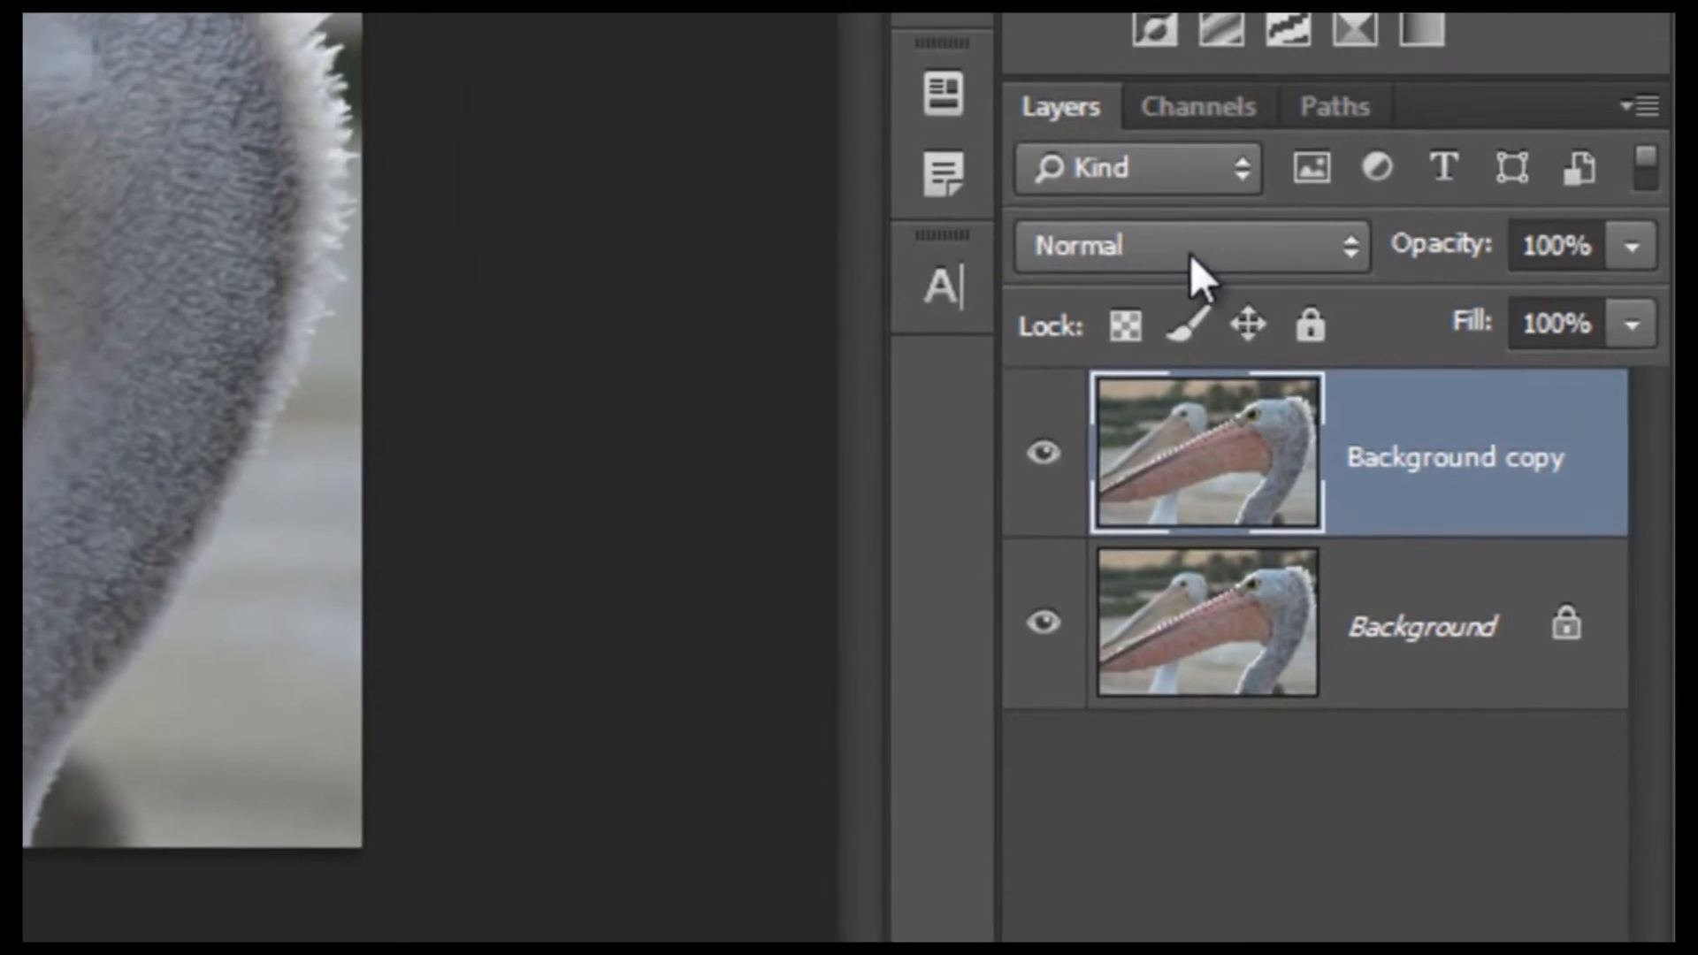
left_click(1180, 246)
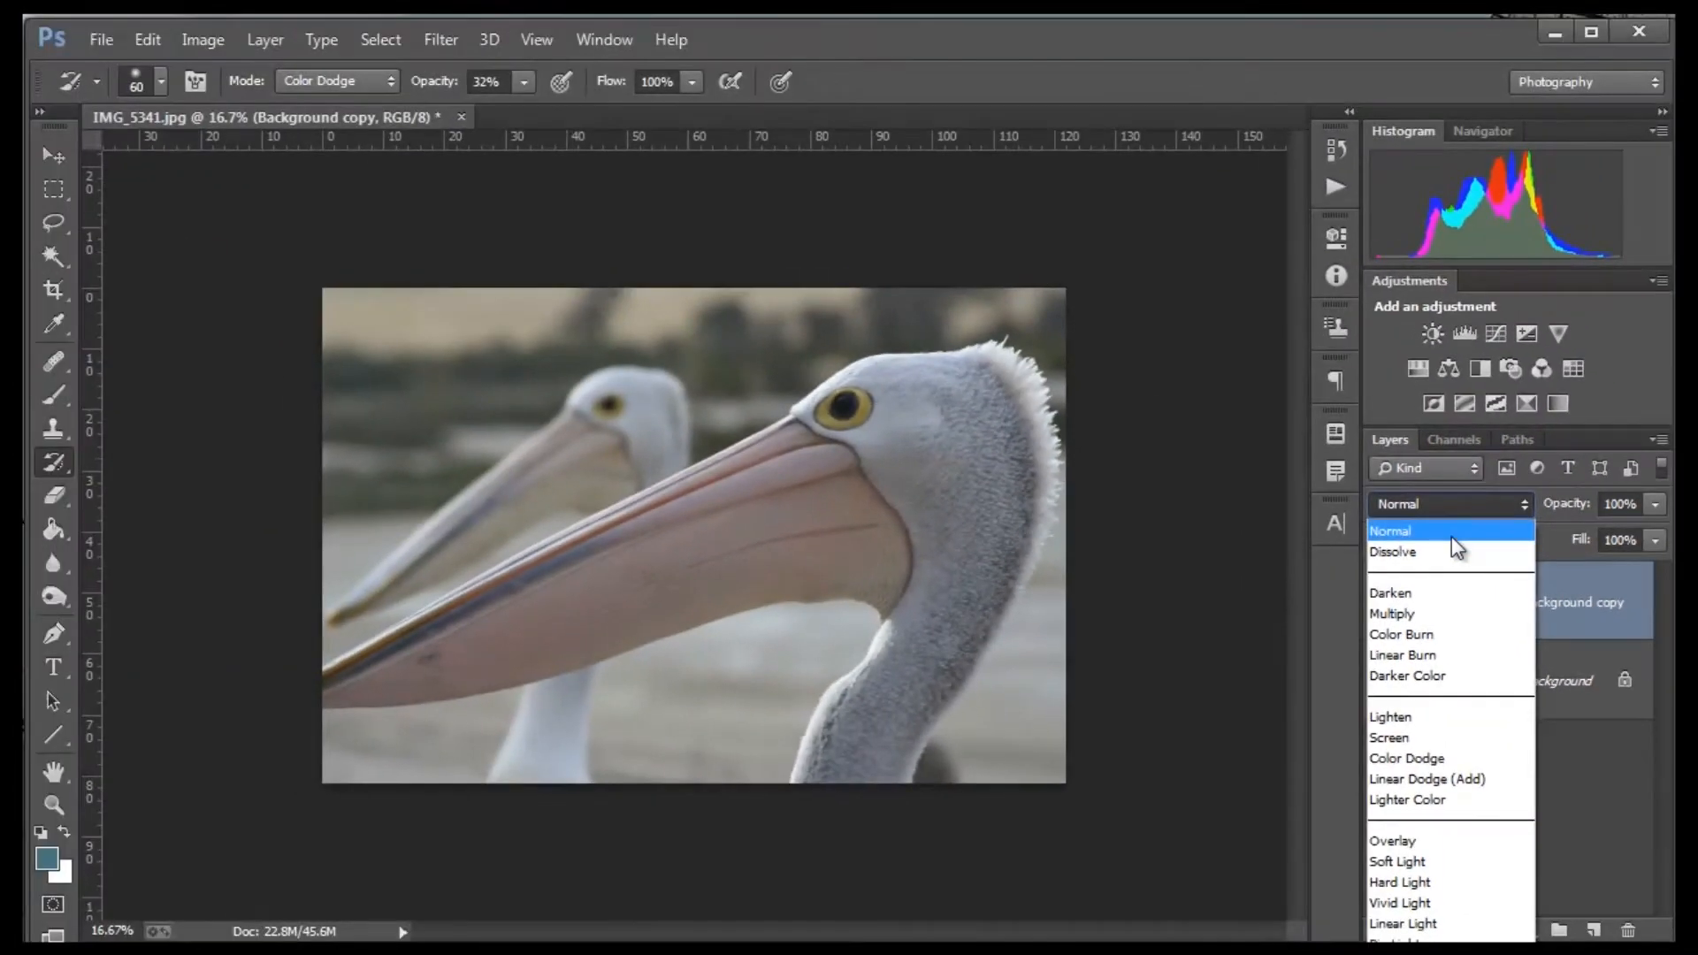
left_click(1390, 530)
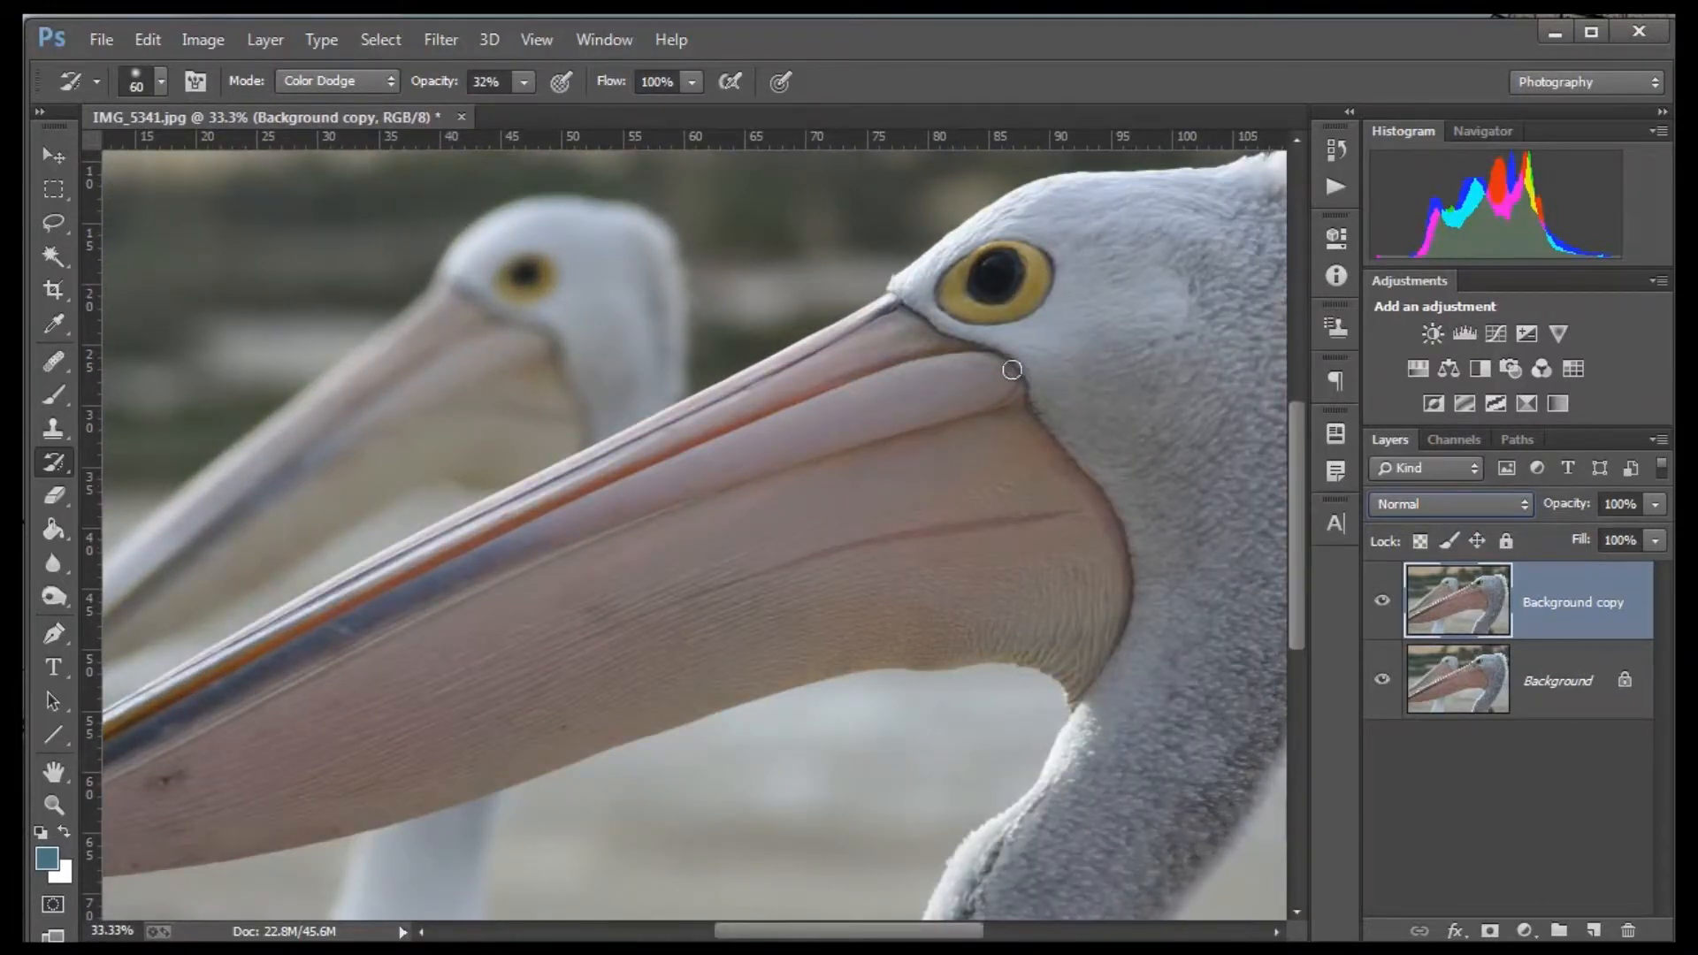
- Preview Dissolve, Darken, Color Burn, Linear Burn, Lighten, Soft Light and Vivid Light, settling on Color Dodge
left_click(1450, 504)
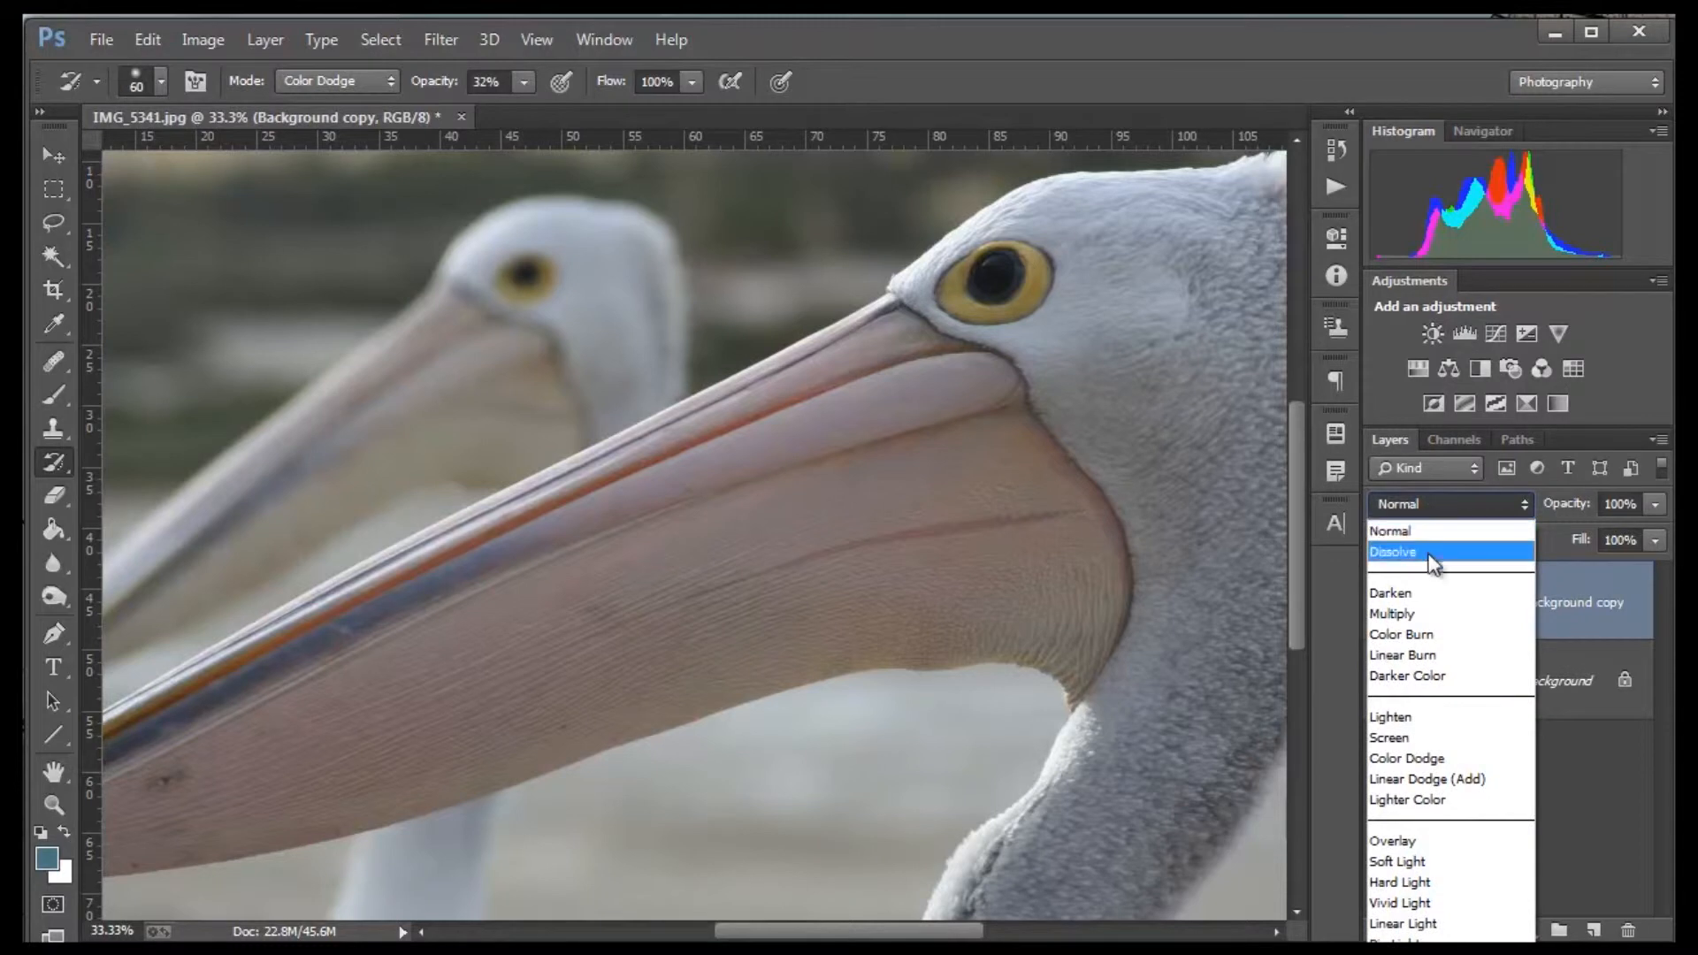
left_click(1394, 552)
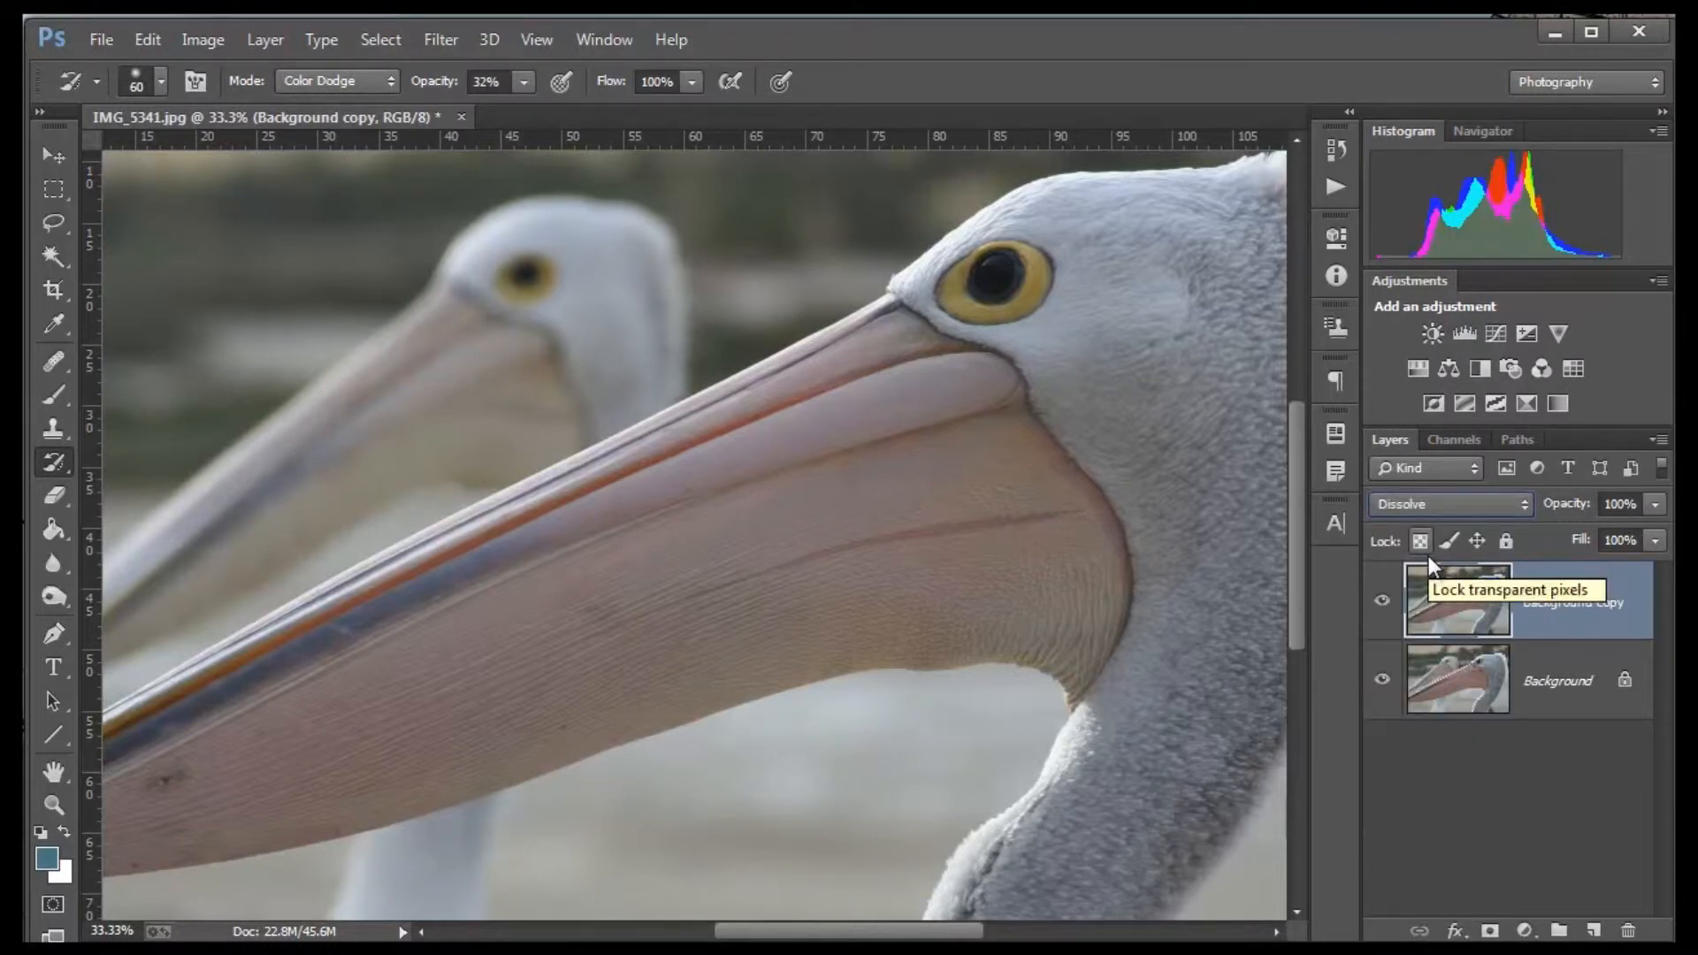
left_click(1448, 504)
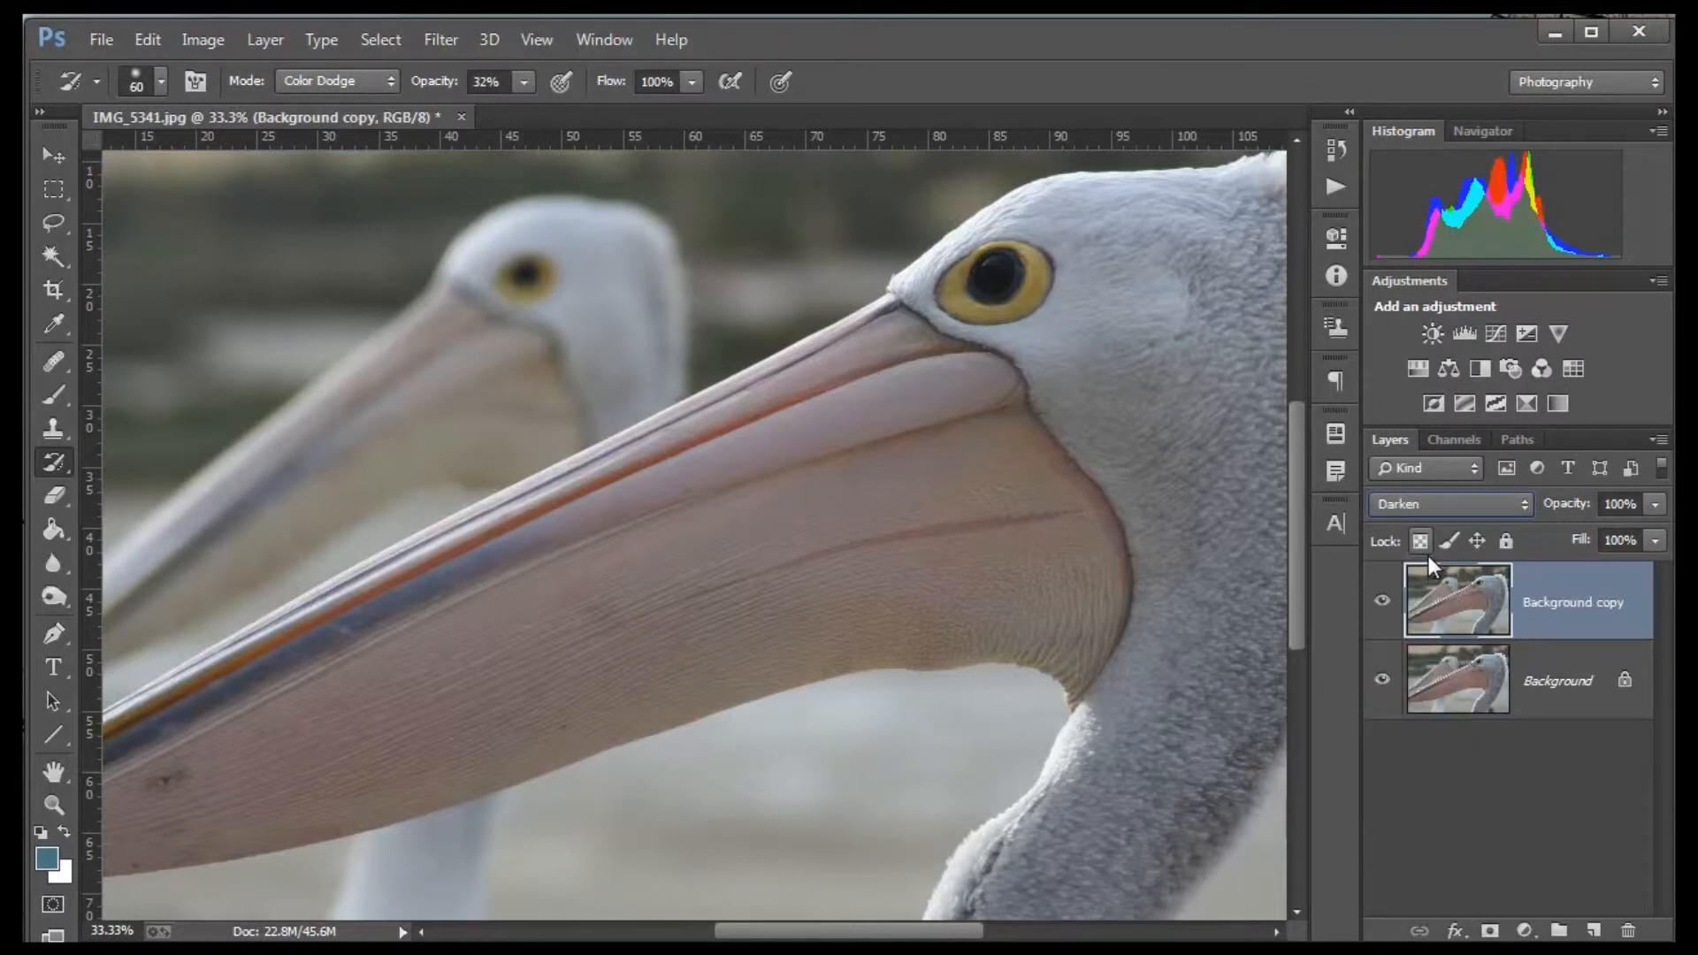
left_click(1449, 504)
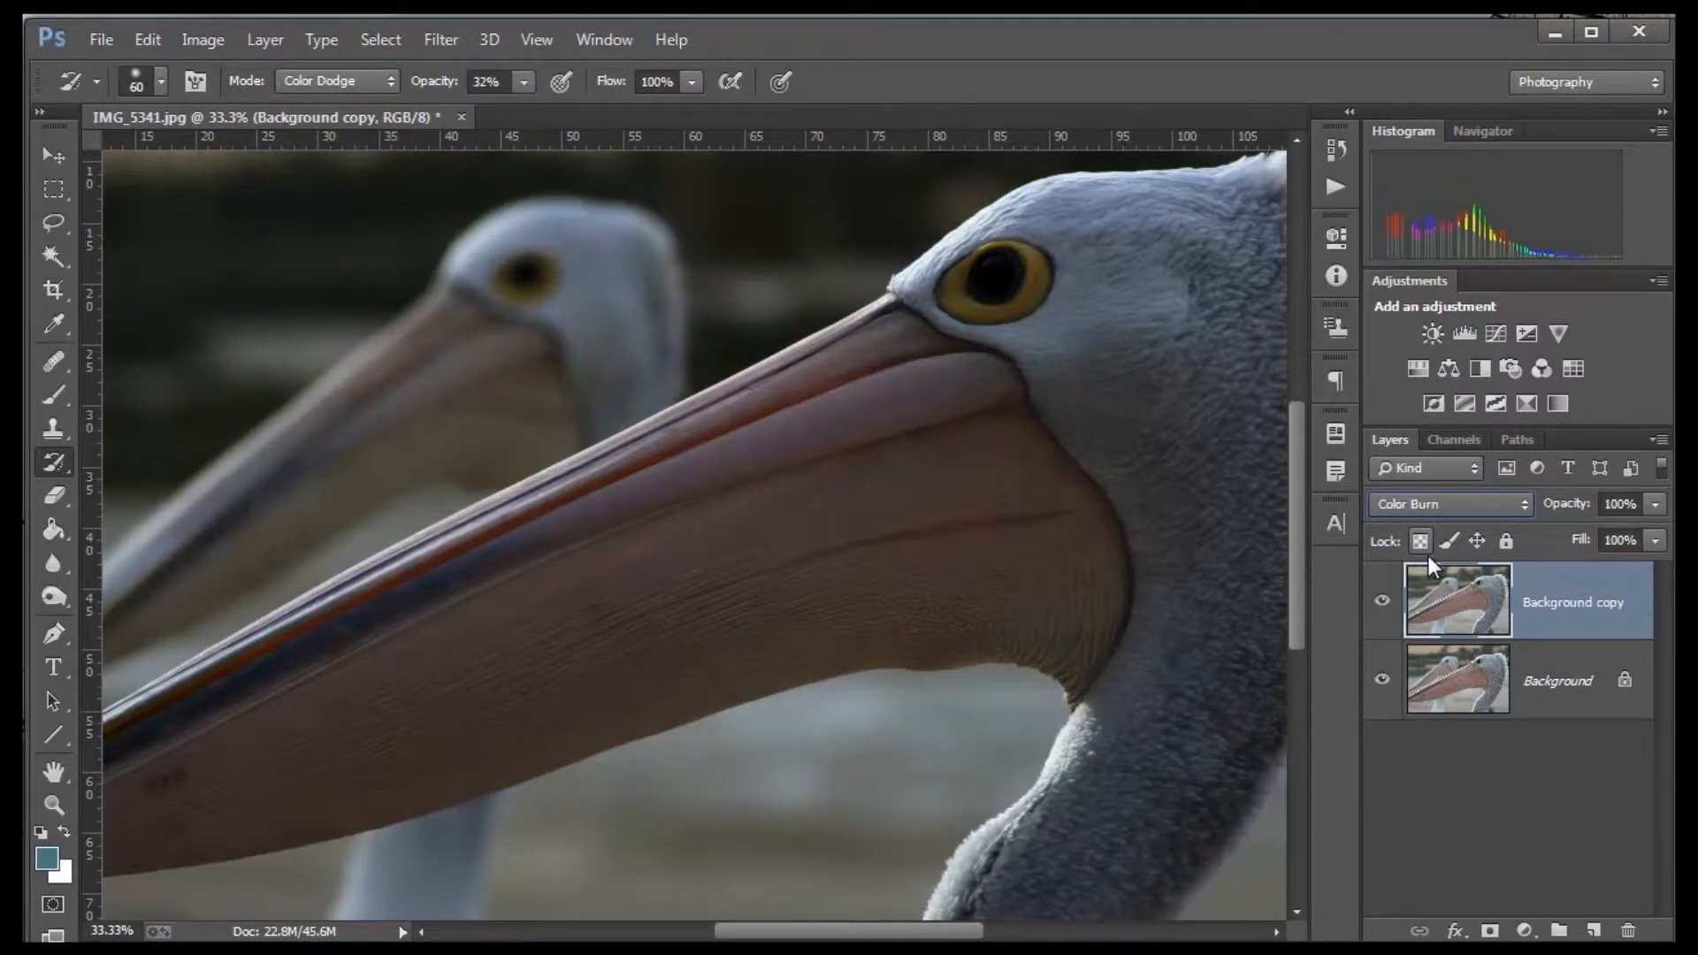
left_click(1448, 504)
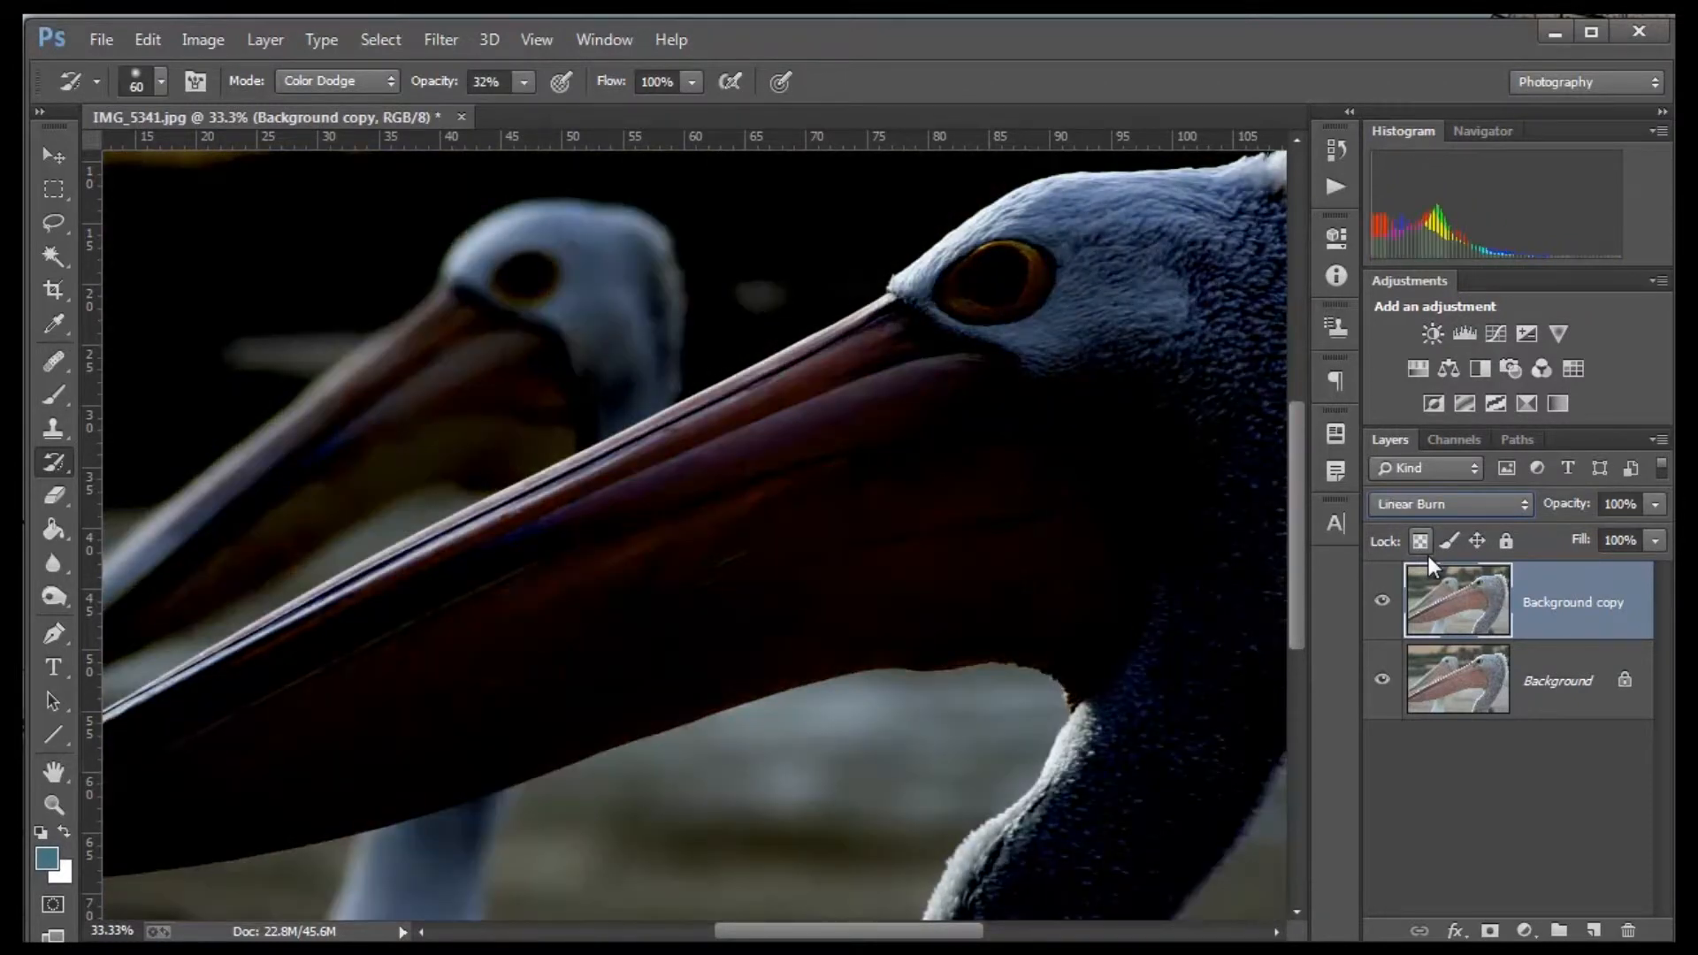
left_click(1445, 504)
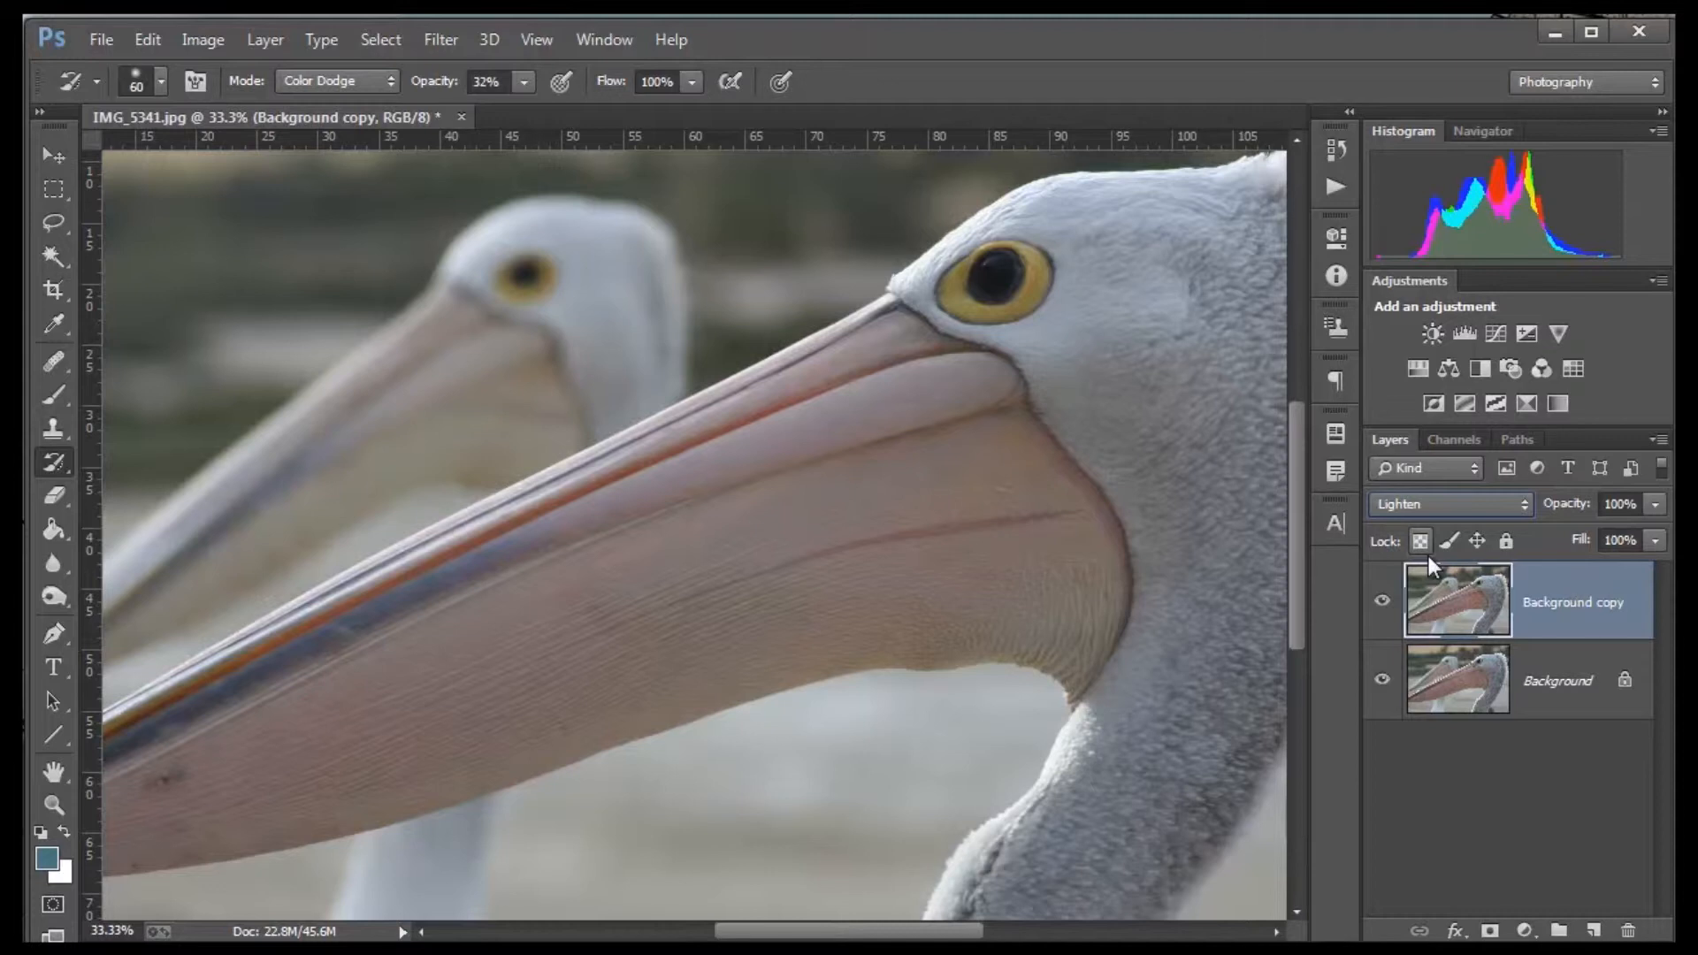
left_click(1444, 504)
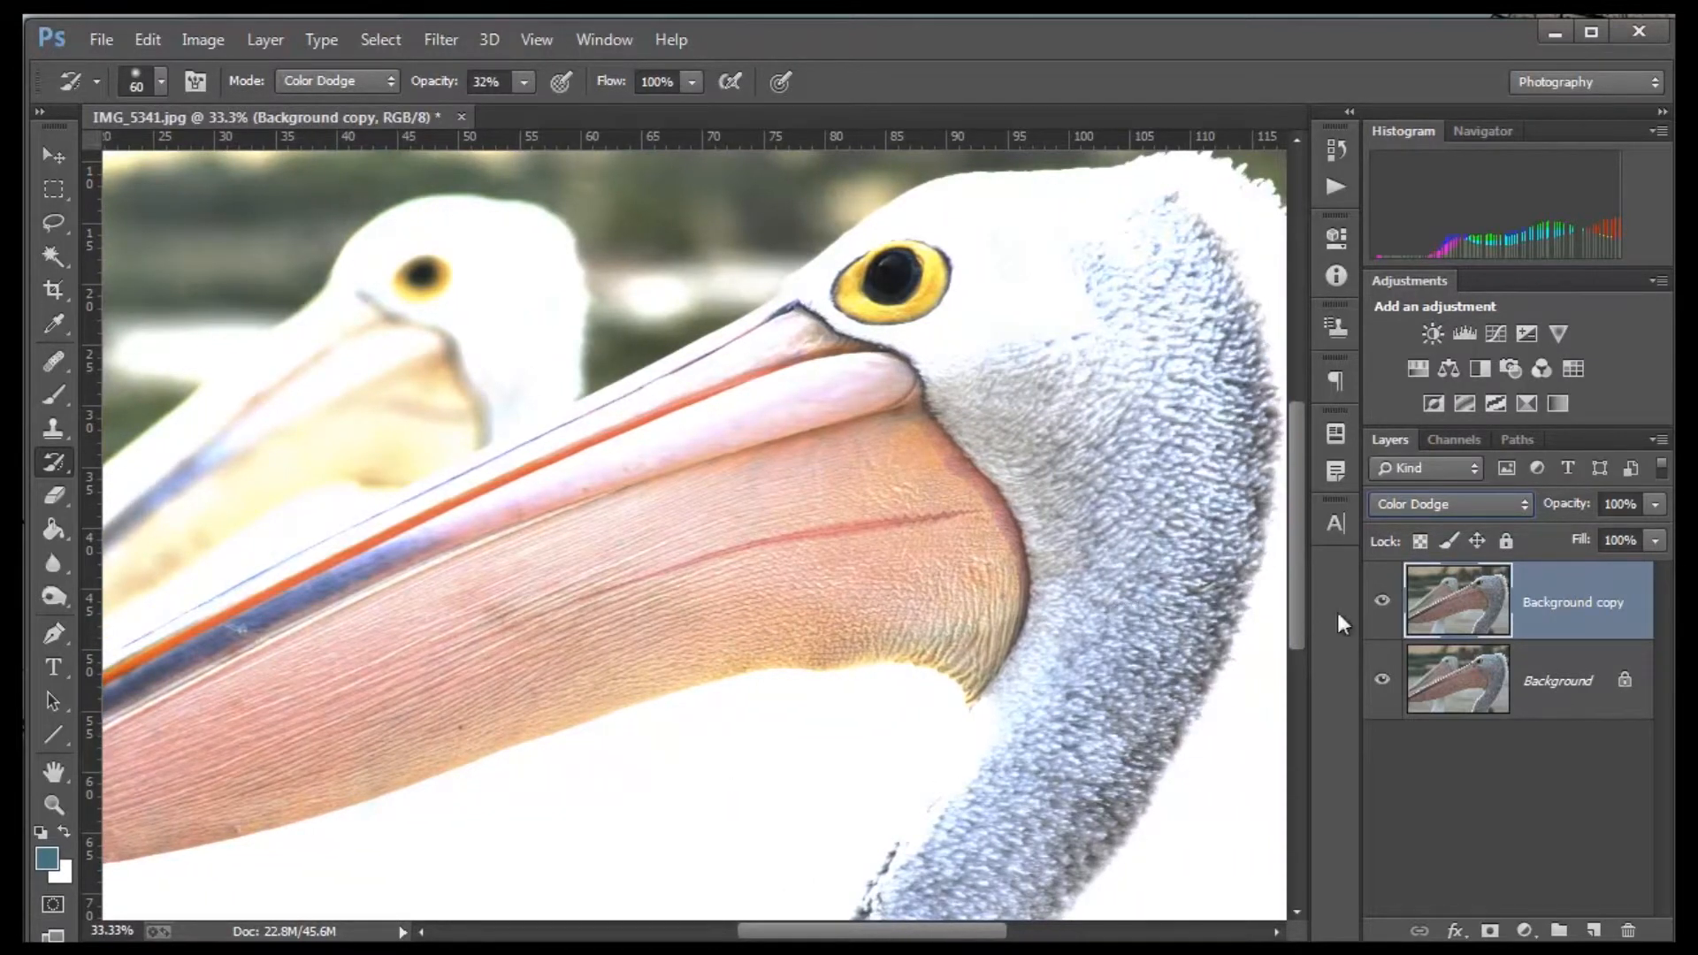
mouse_move(1227, 585)
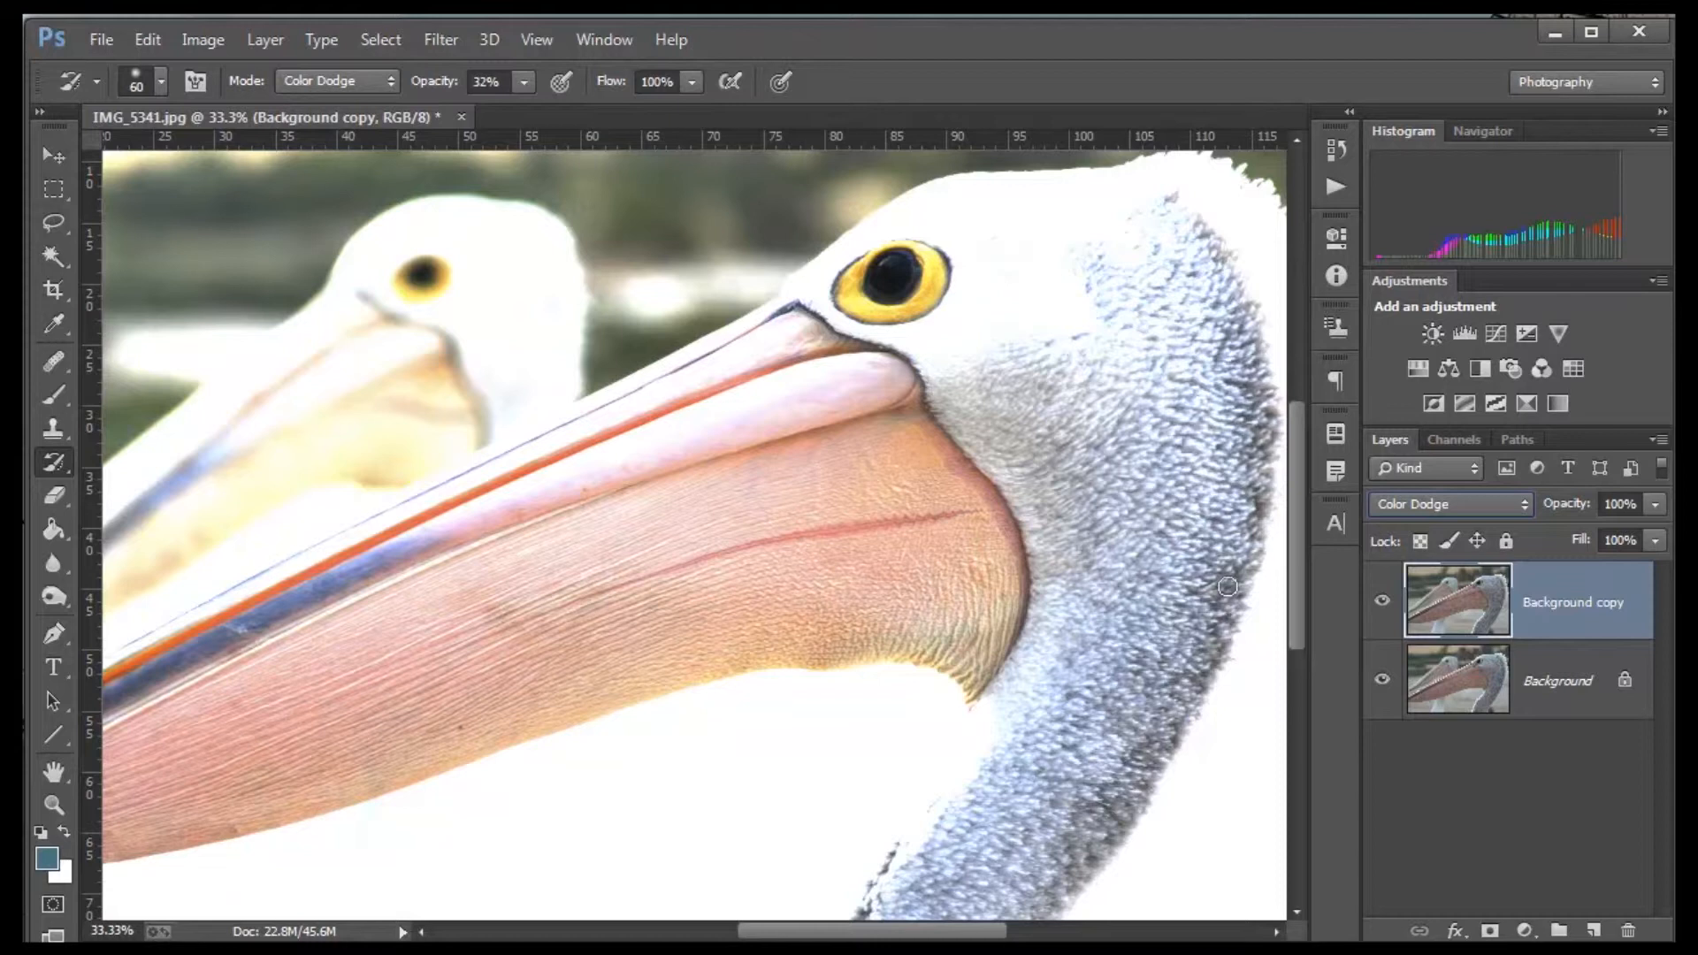
left_click(1445, 504)
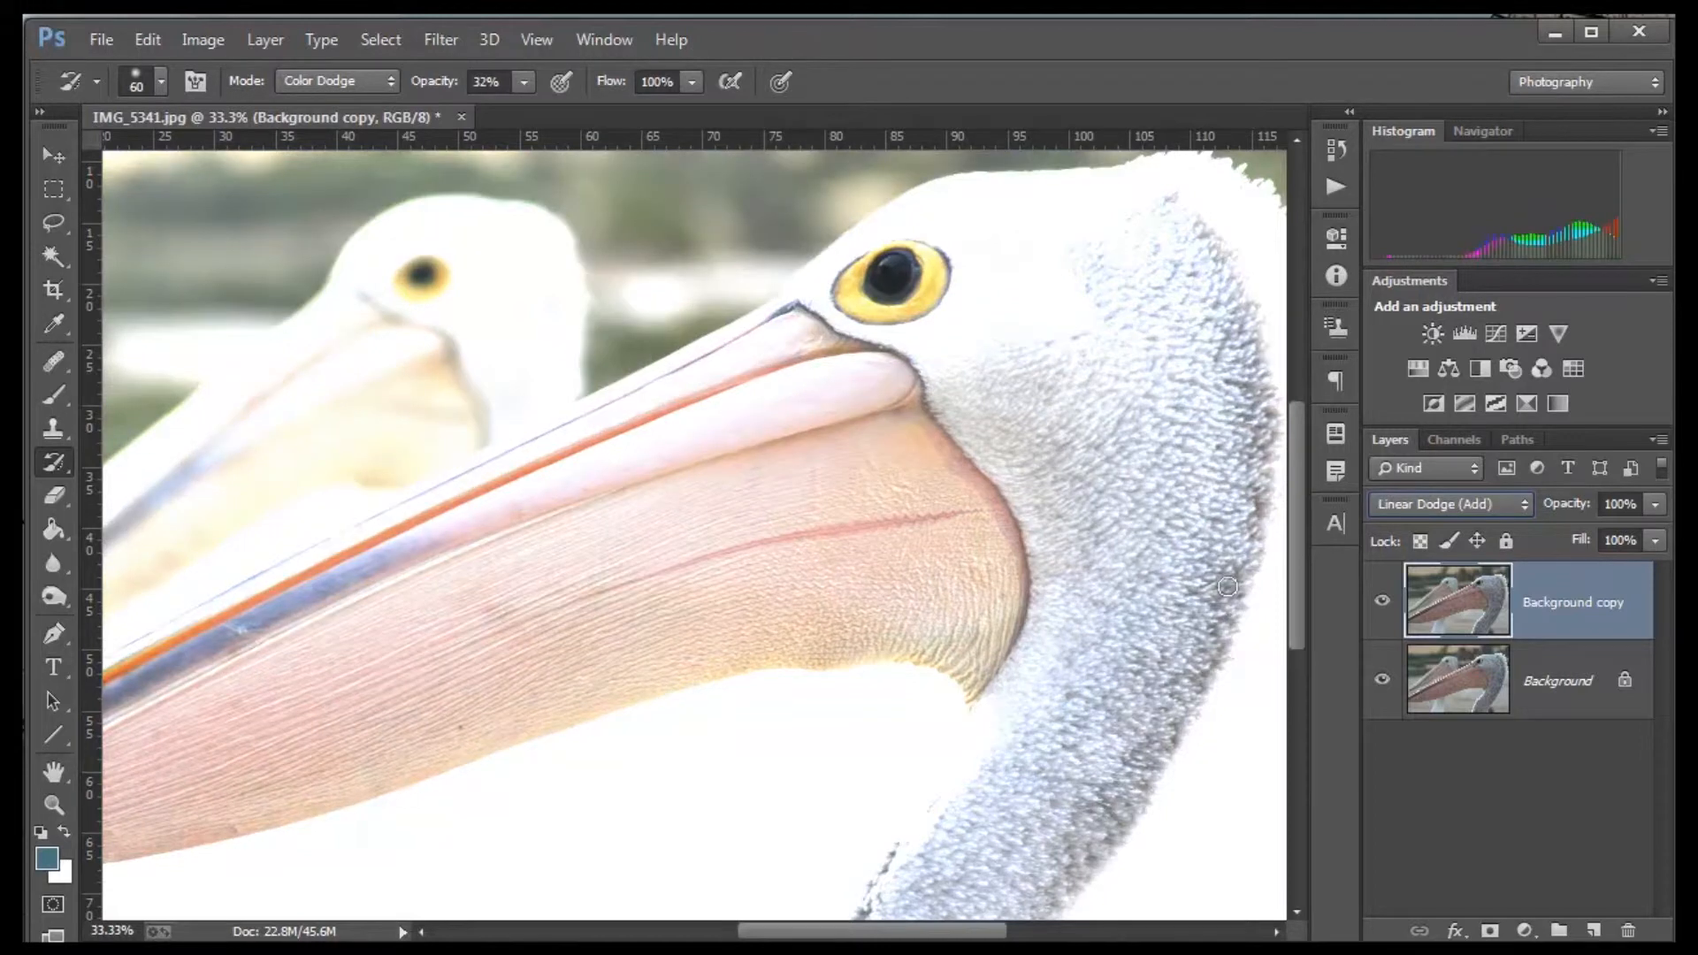
left_click(1448, 504)
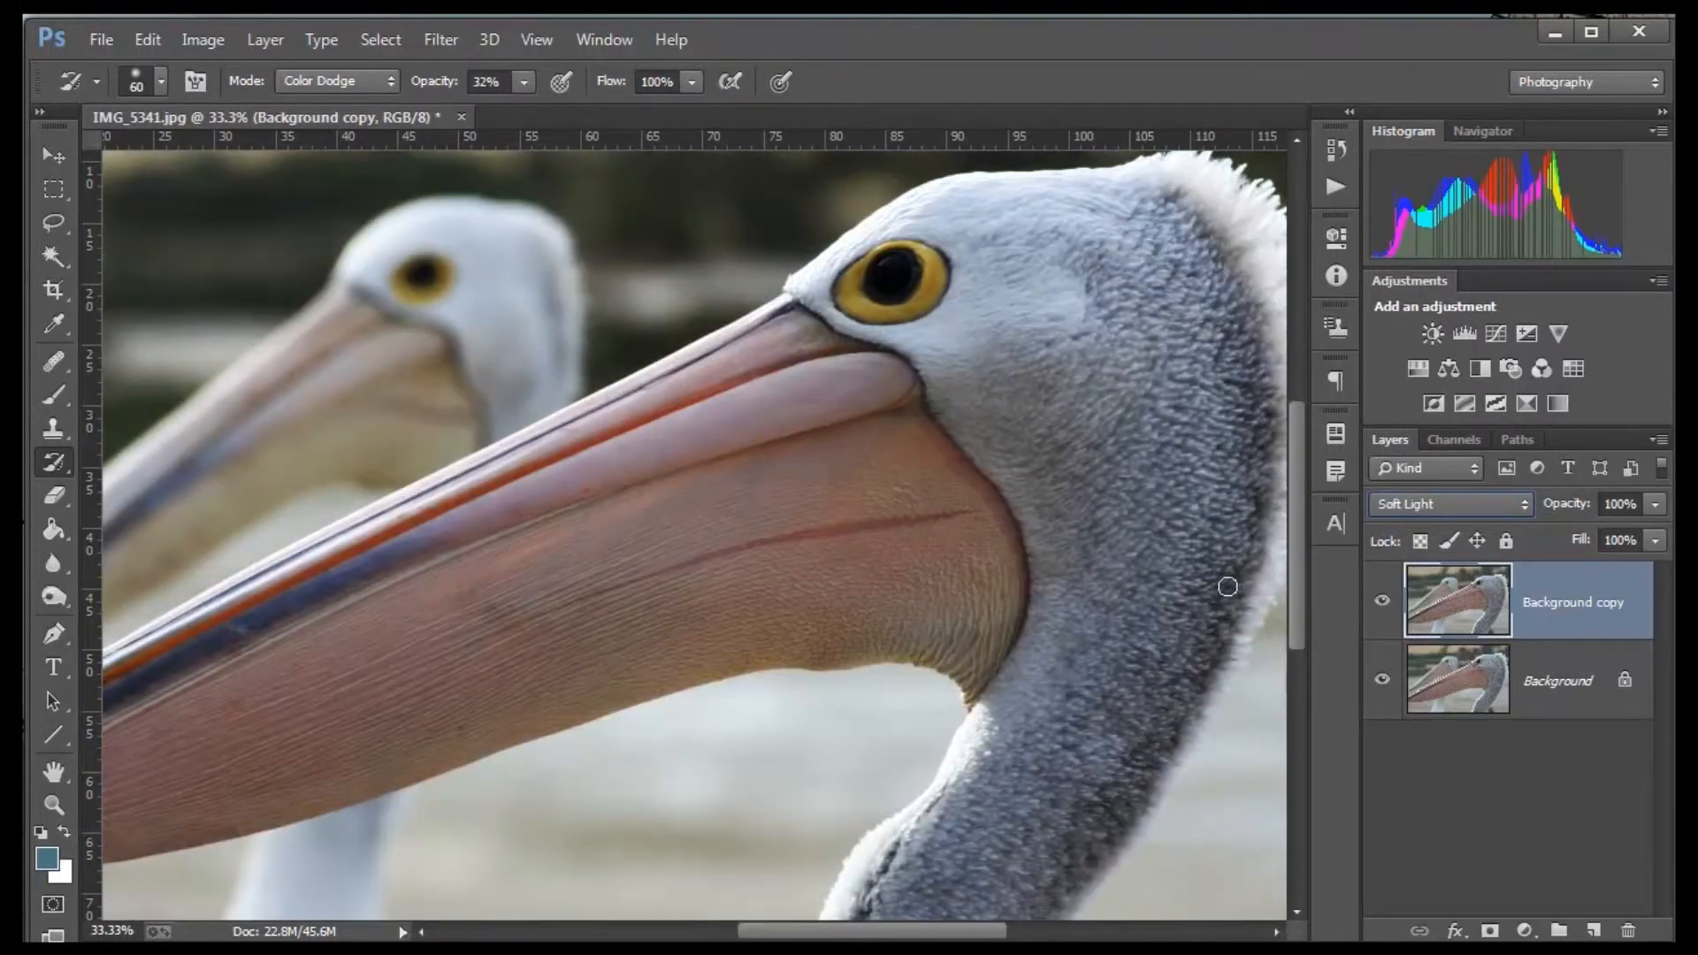
left_click(1448, 504)
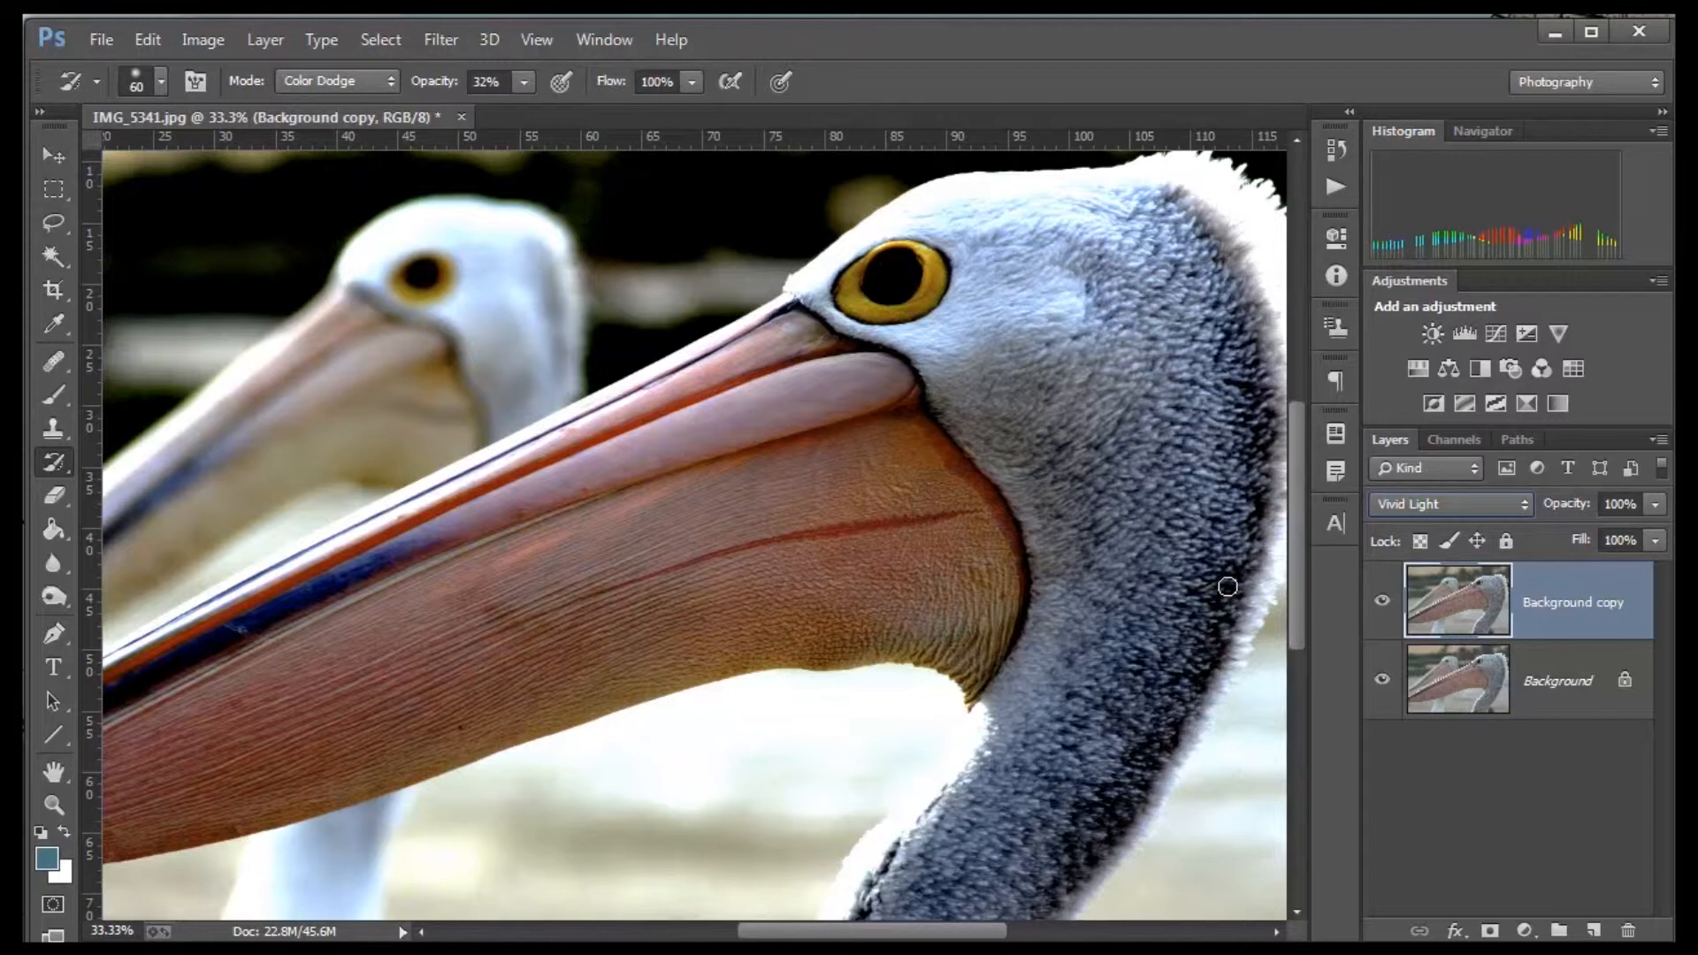
left_click(1444, 504)
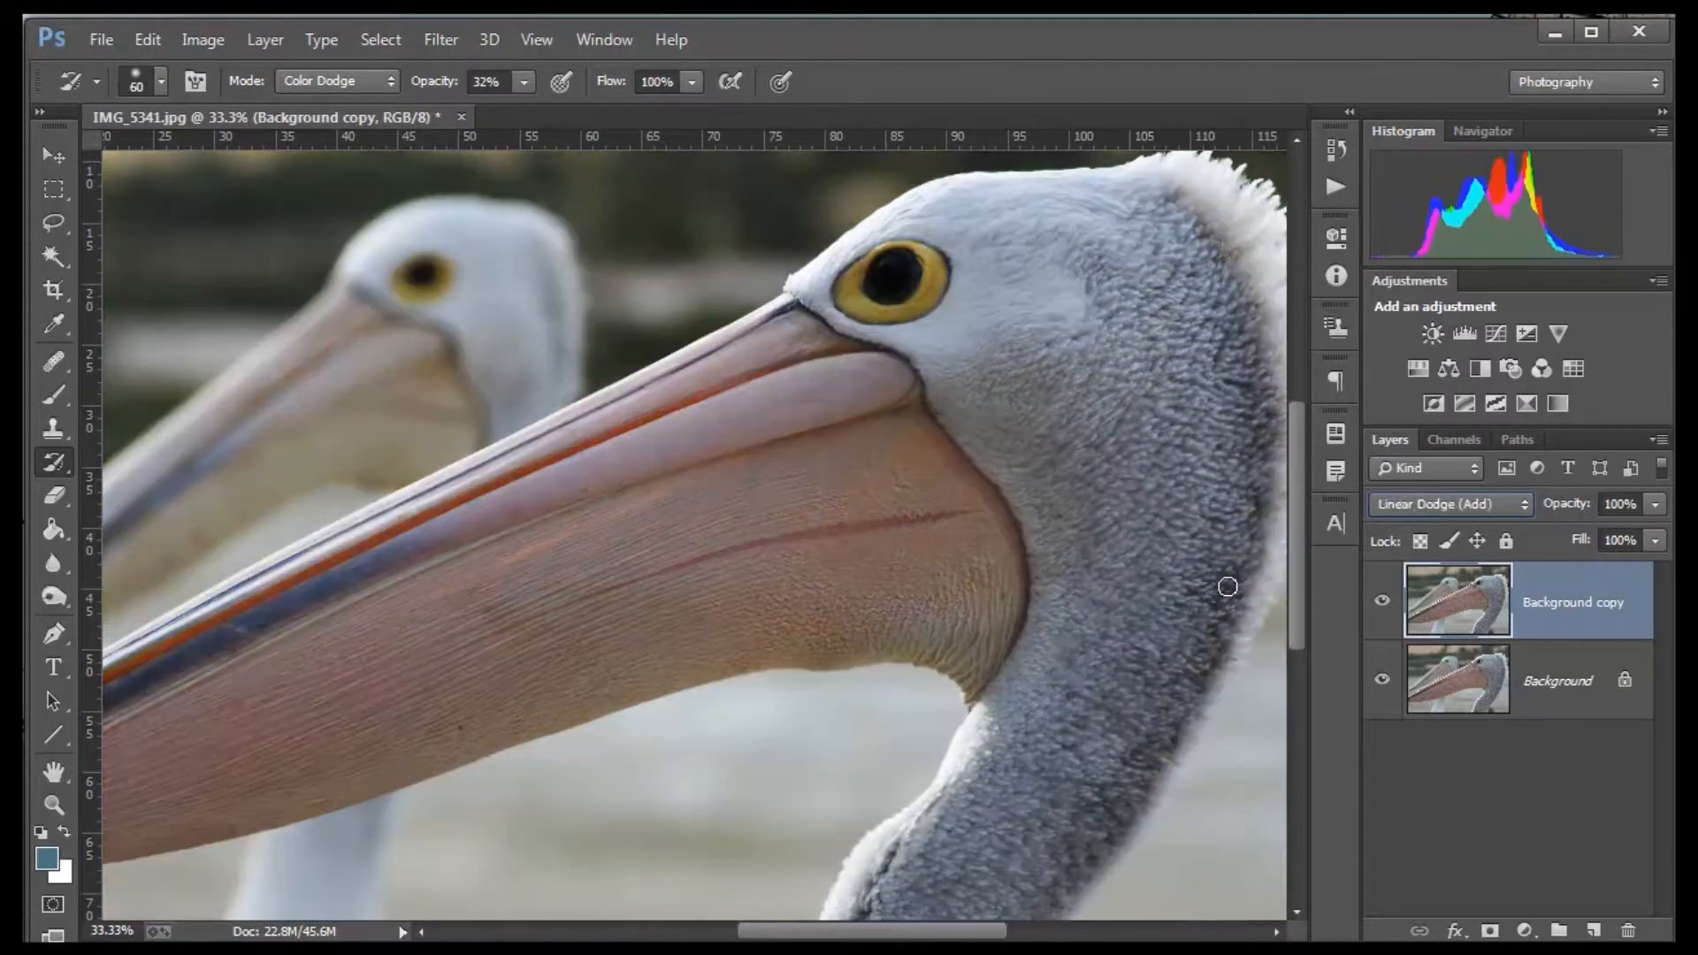
left_click(1448, 504)
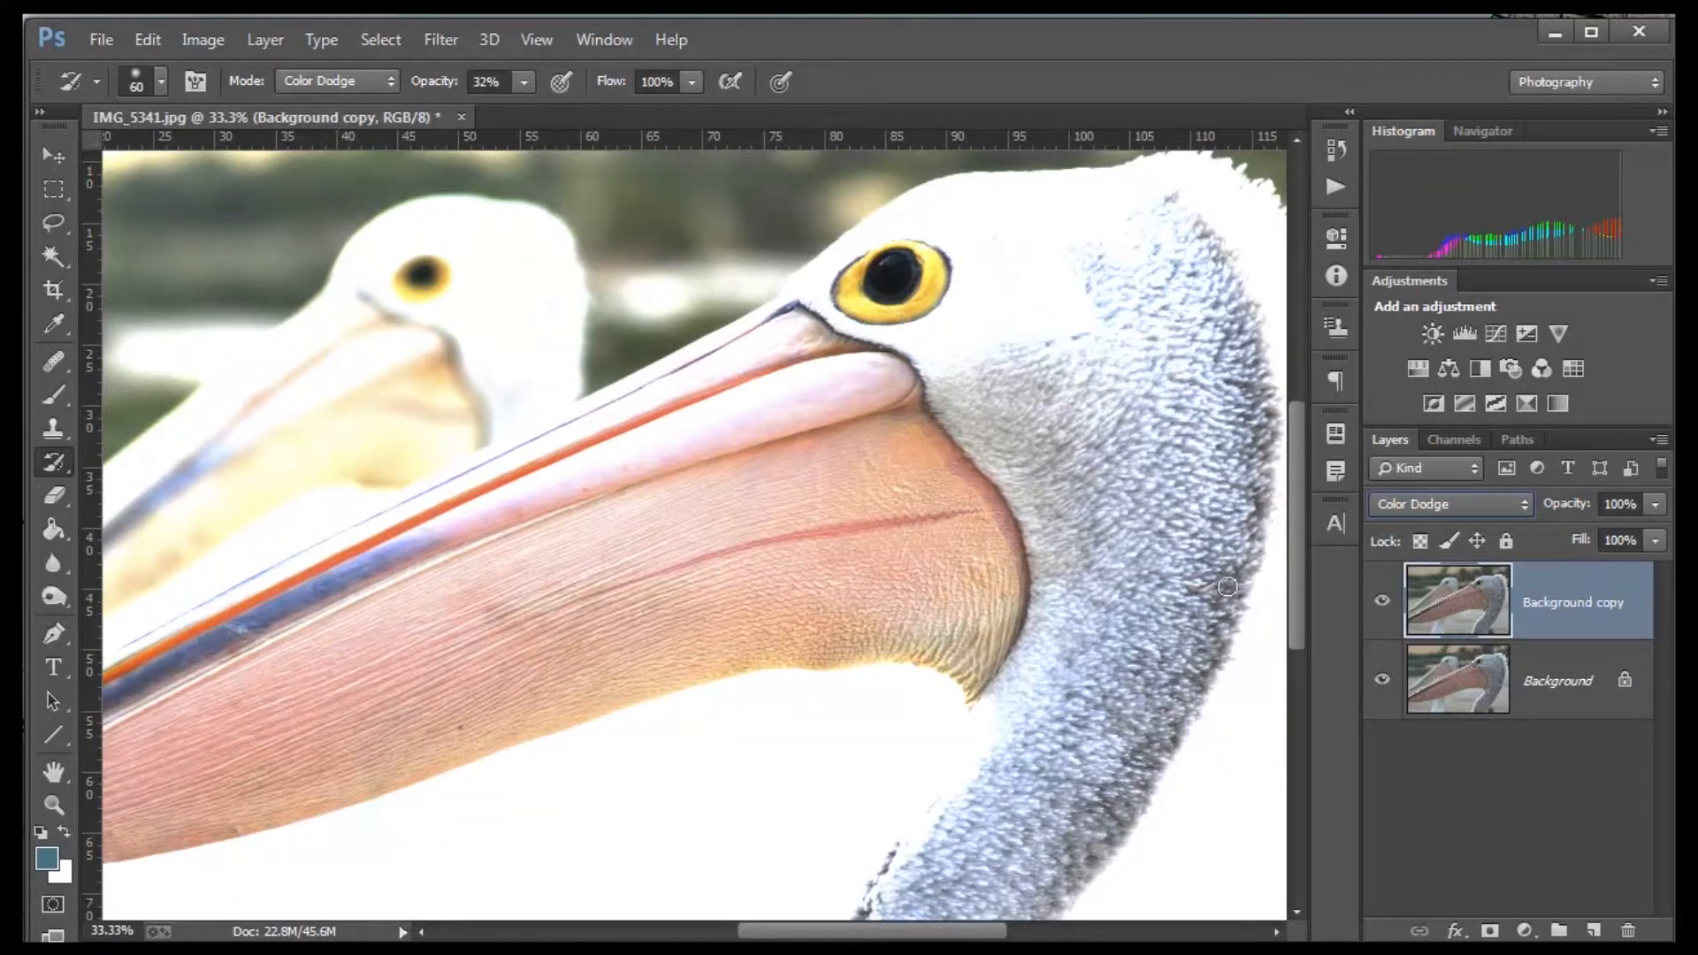
- Set the Background copy layer back to Normal blending
left_click(1449, 504)
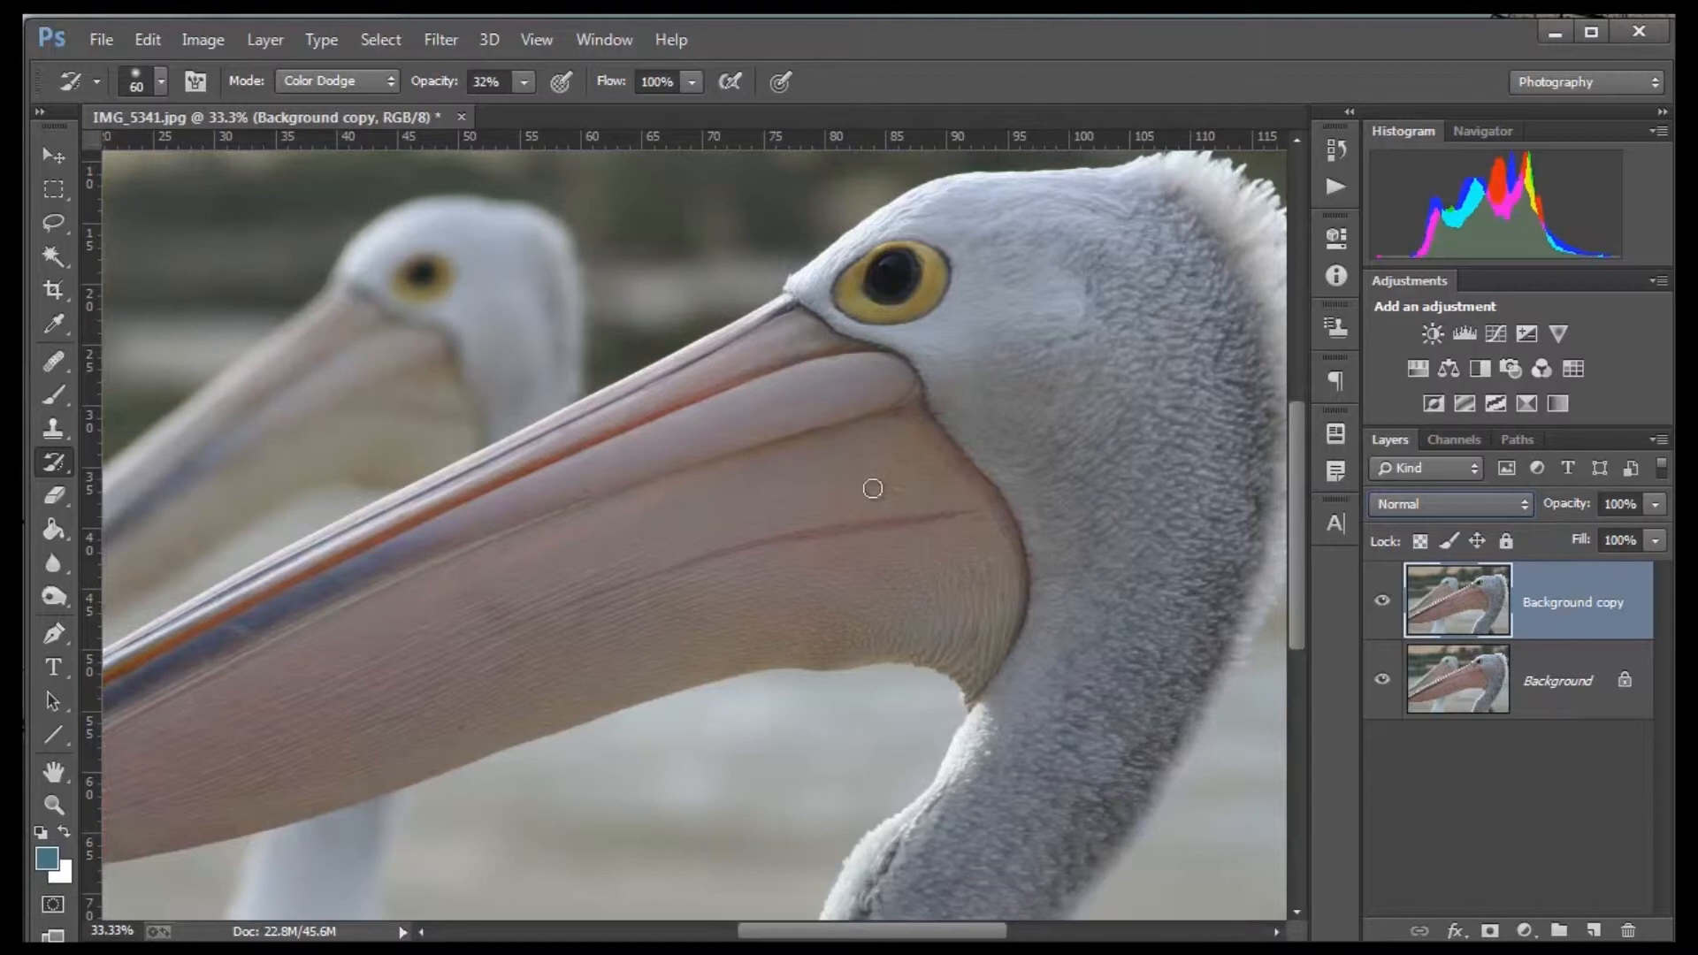
mouse_move(51, 460)
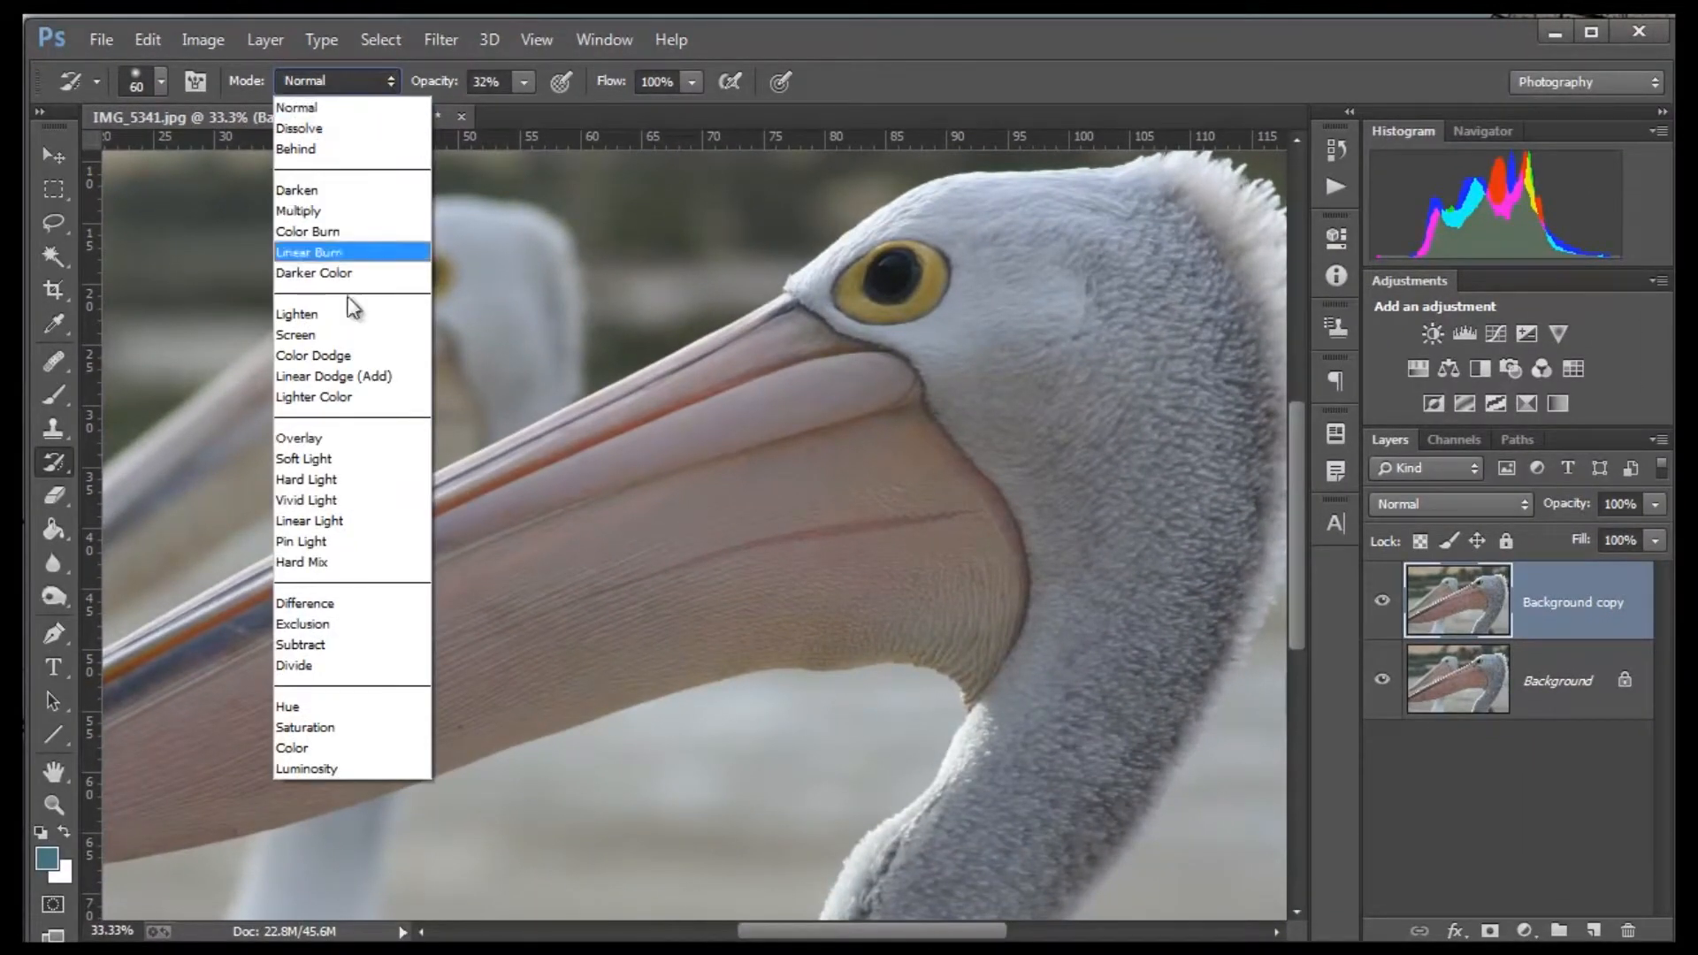
- Switch the History Brush mode to Color Dodge for painting the pelican
left_click(313, 356)
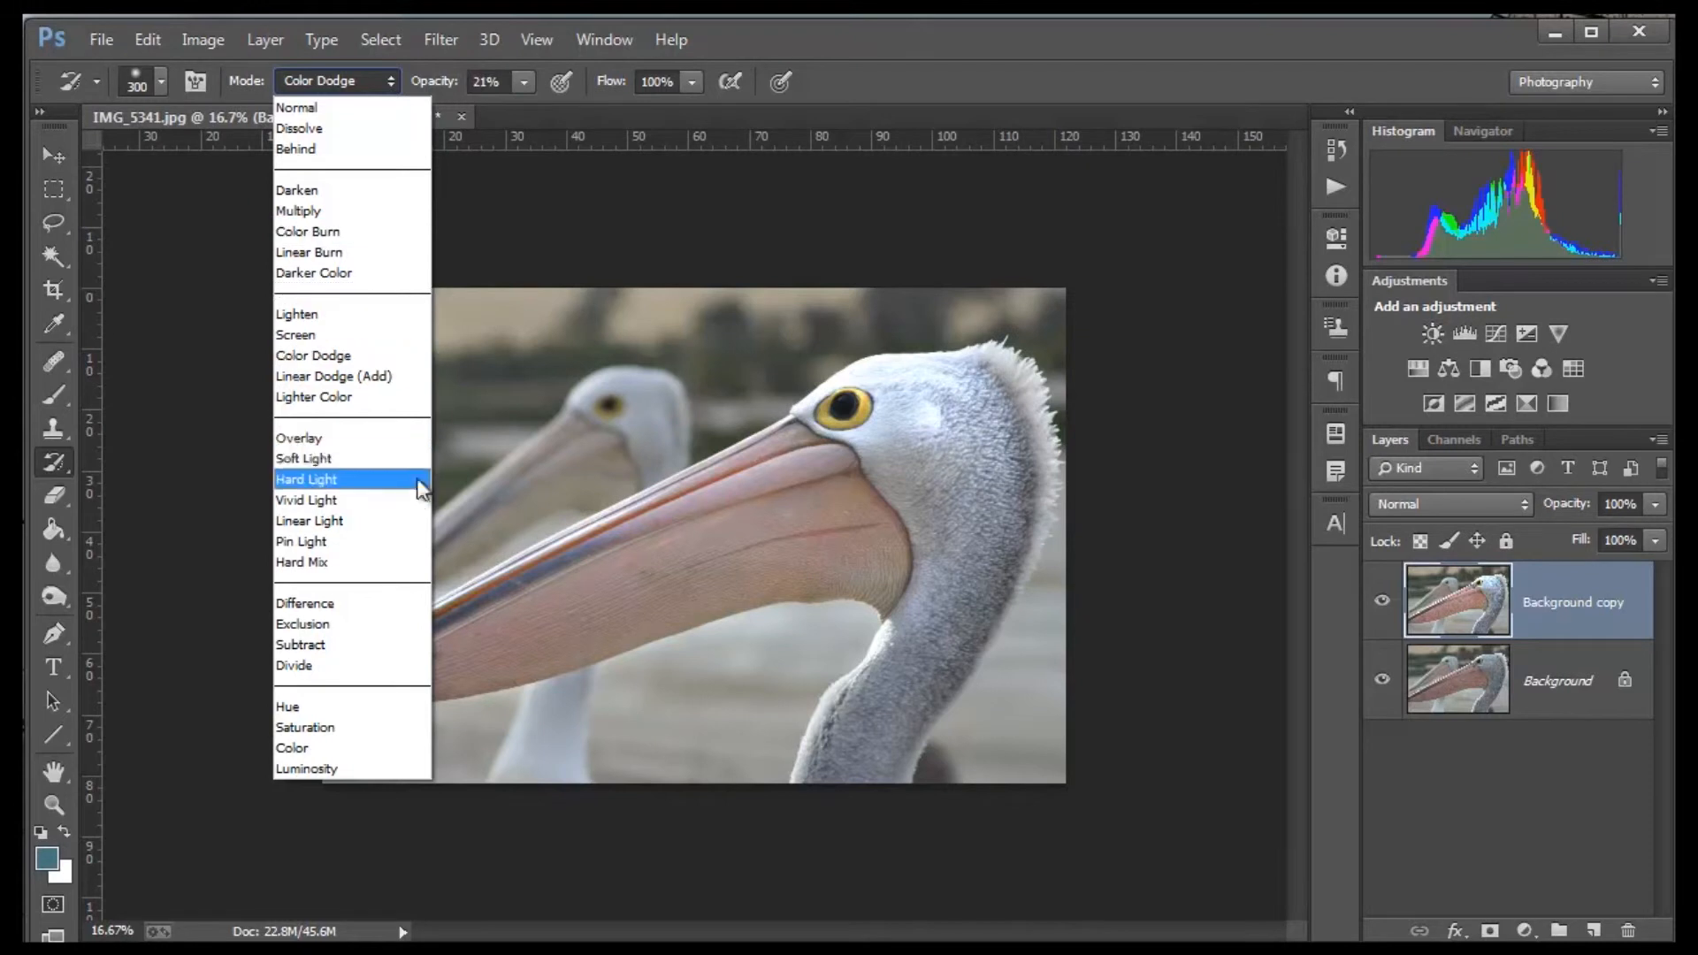
- Switch the History Brush mode to Vivid Light for the pelican's head and bill
left_click(306, 498)
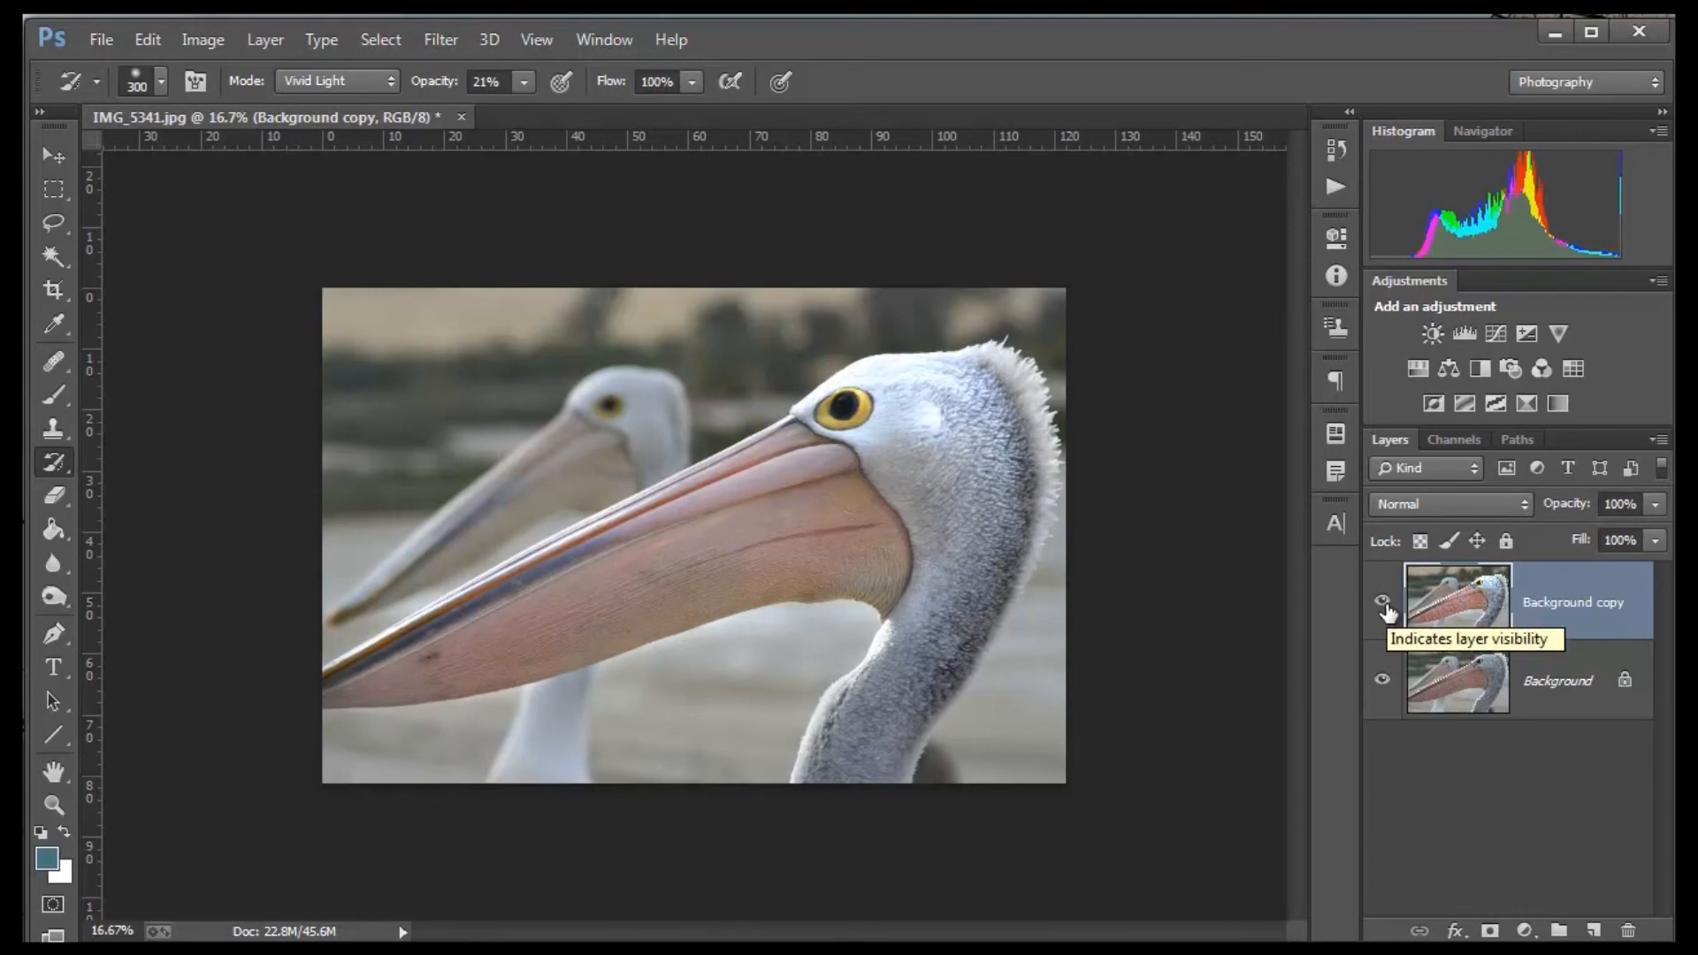
left_click(1383, 601)
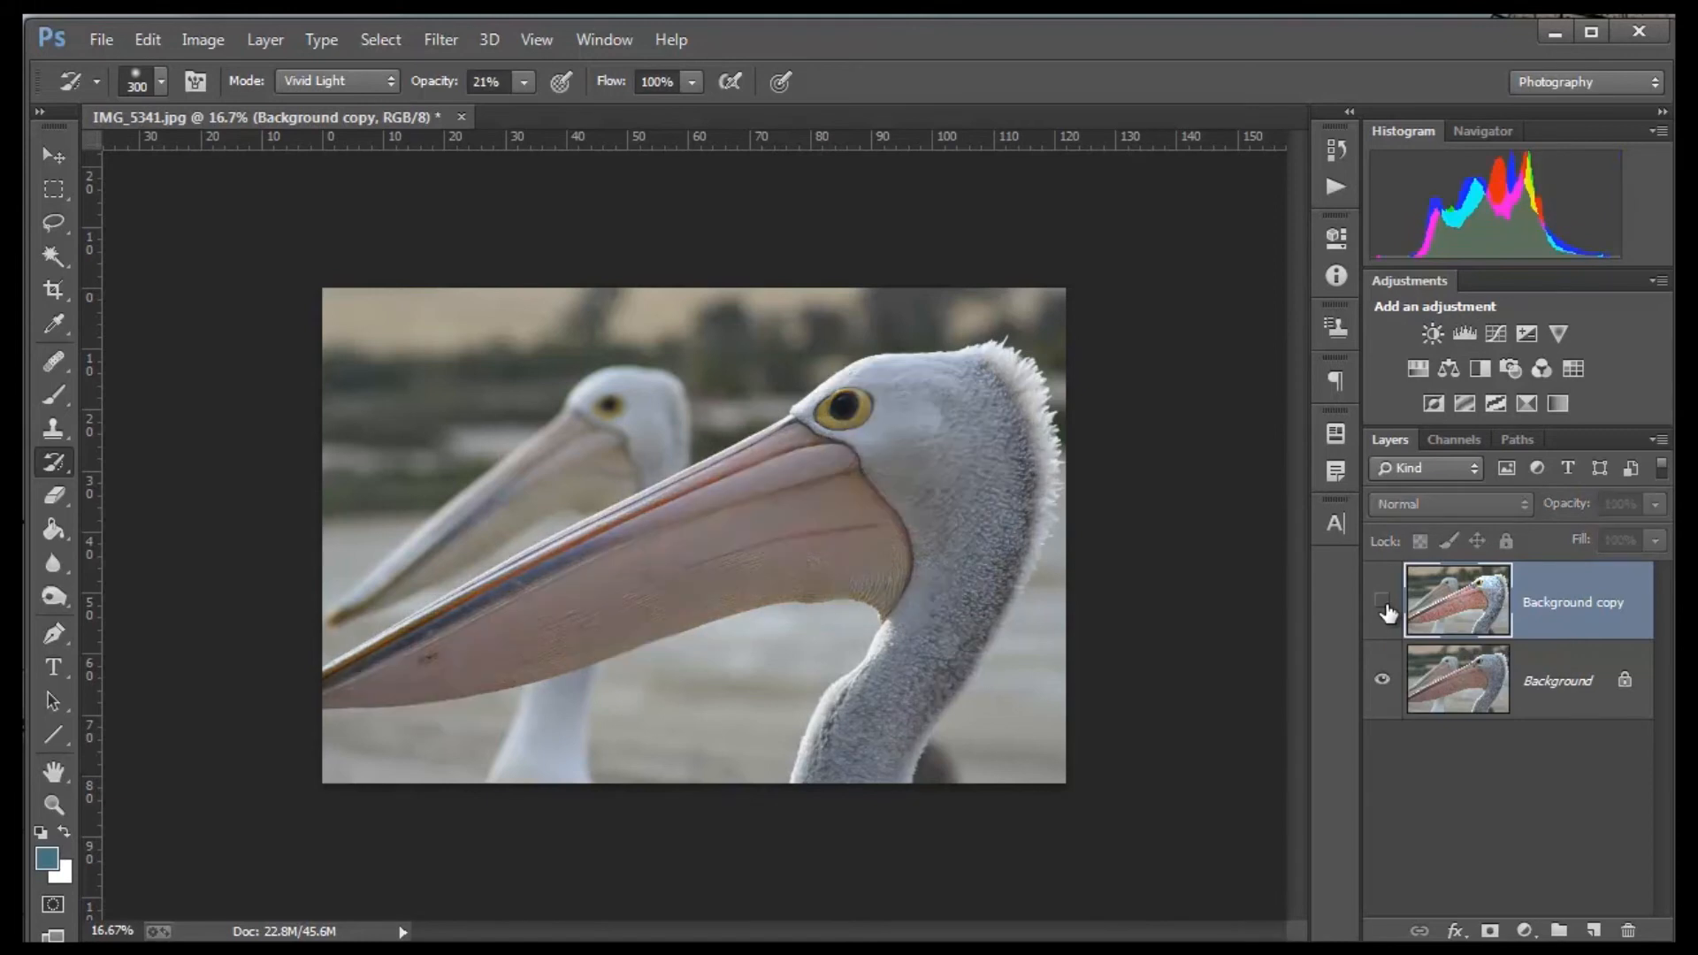
left_click(1383, 603)
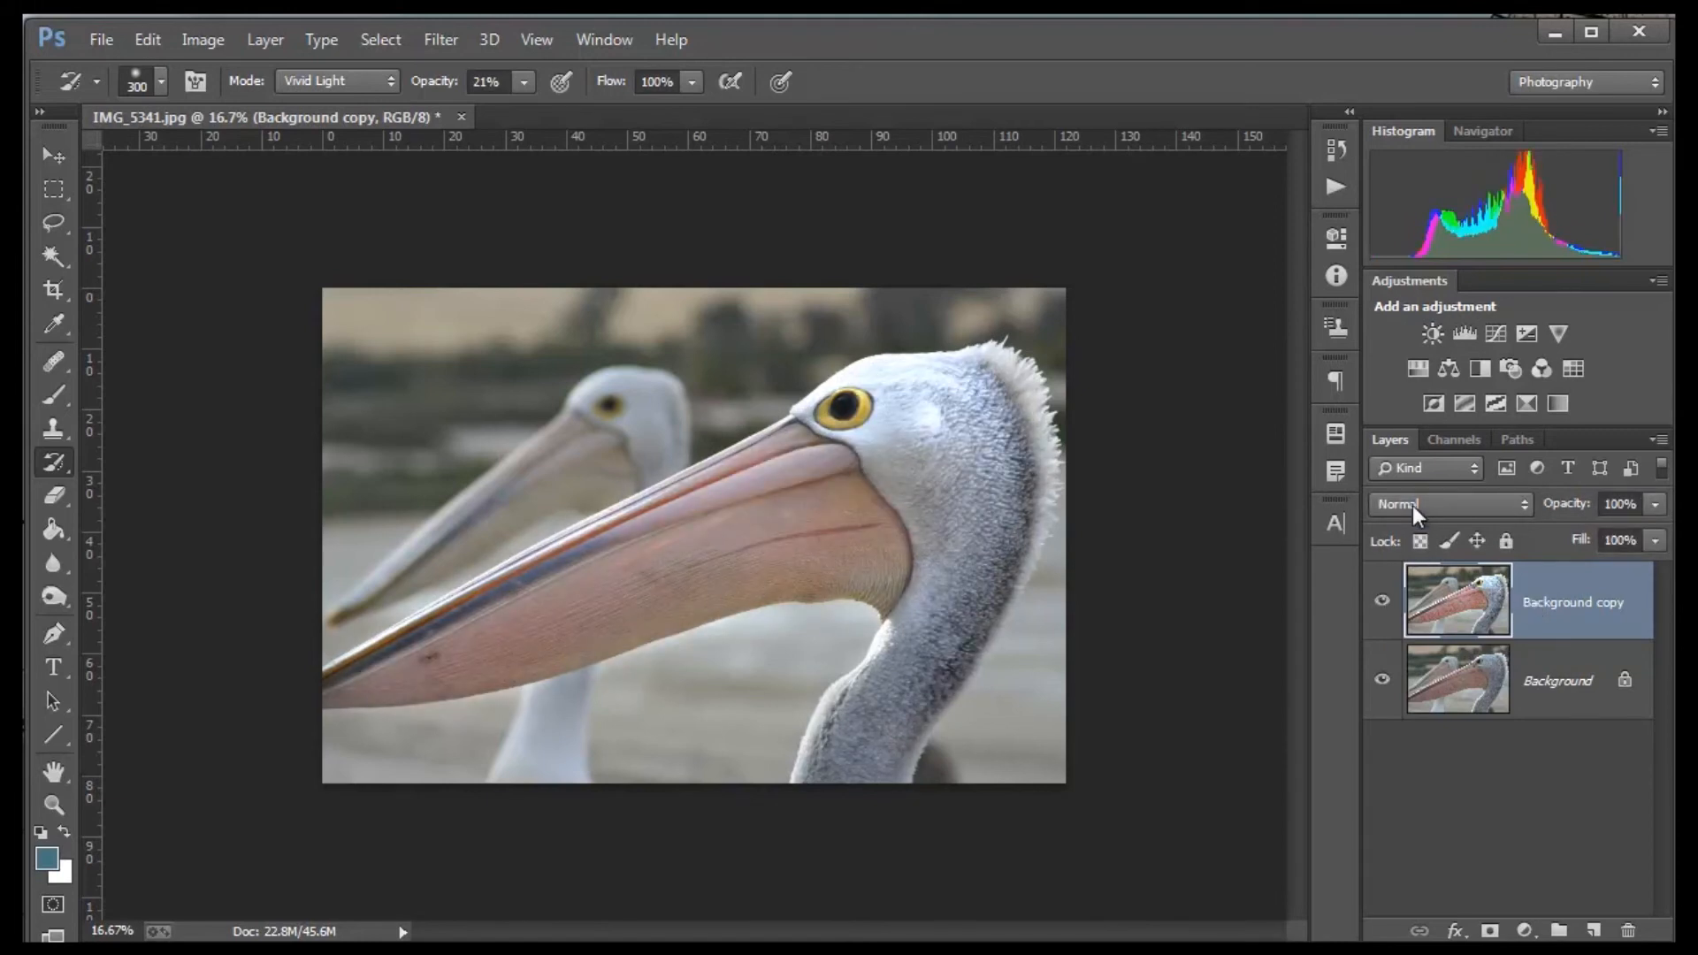
mouse_move(1448, 504)
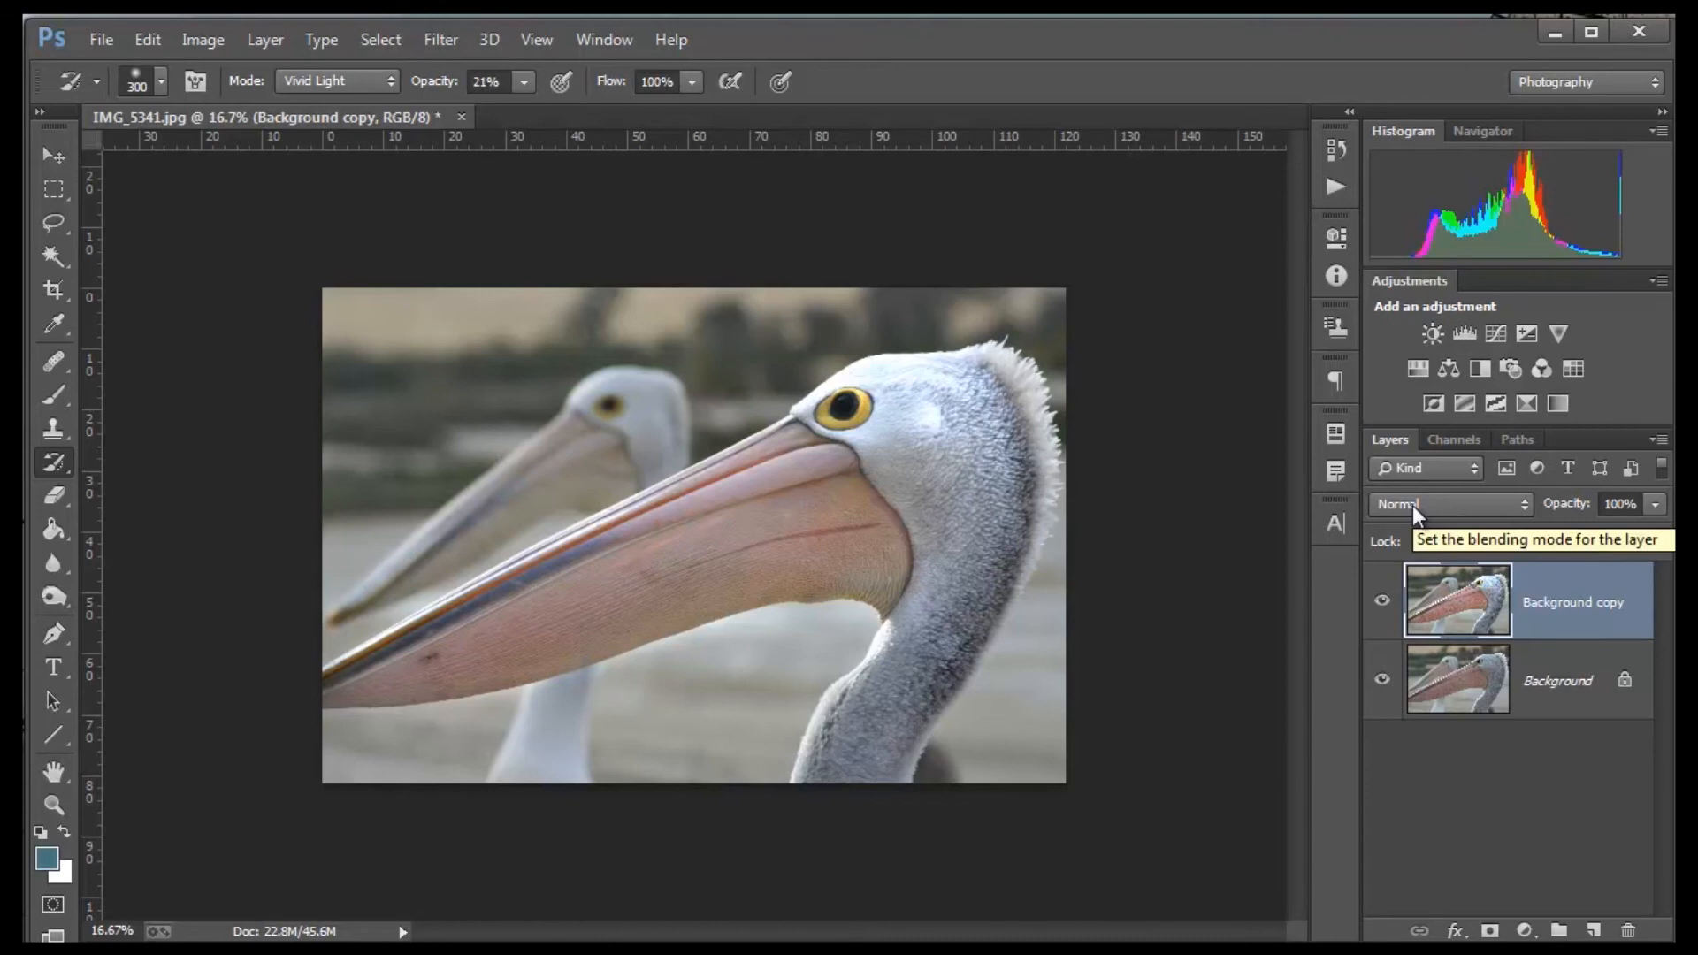